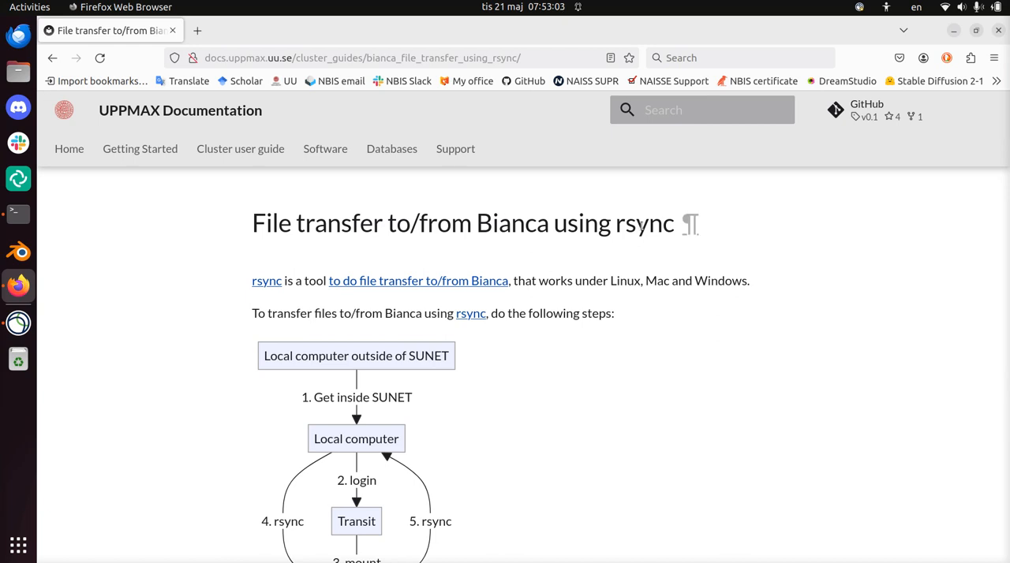
Review the guide's Bianca/local-computer transfer diagram and move down to the Transit login step.
scroll("down", 3)
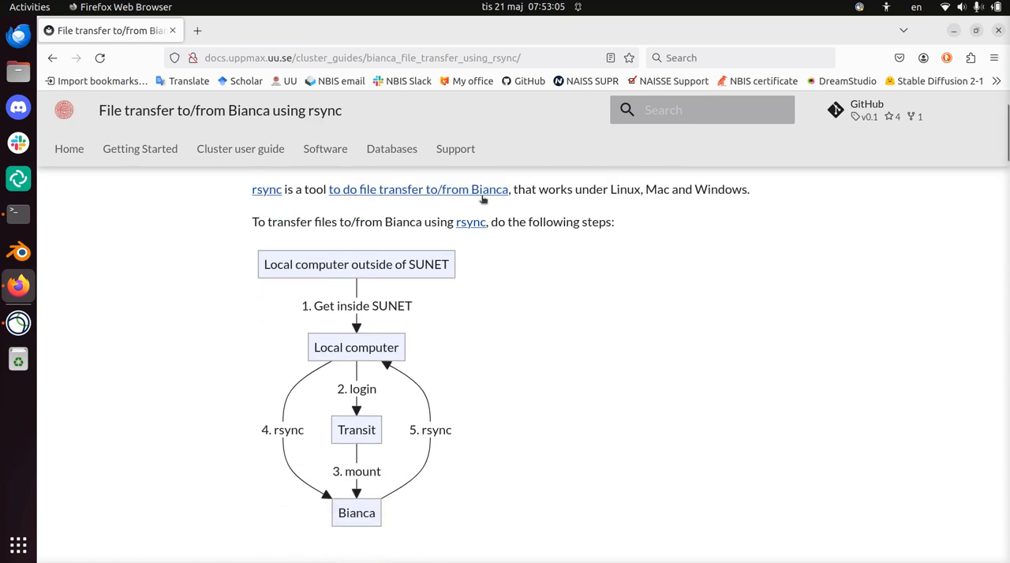
mouse_move(616, 233)
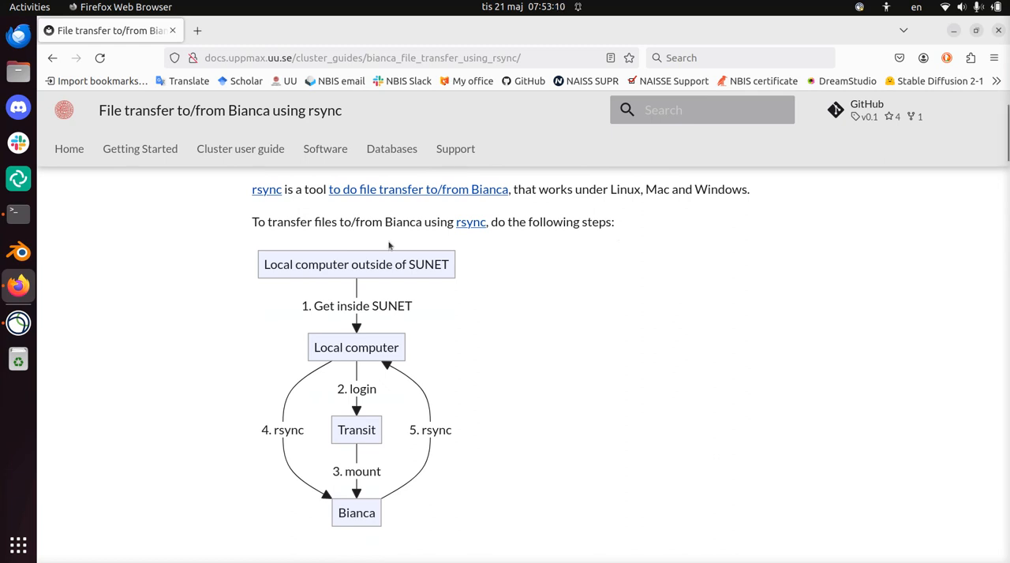
mouse_move(465, 240)
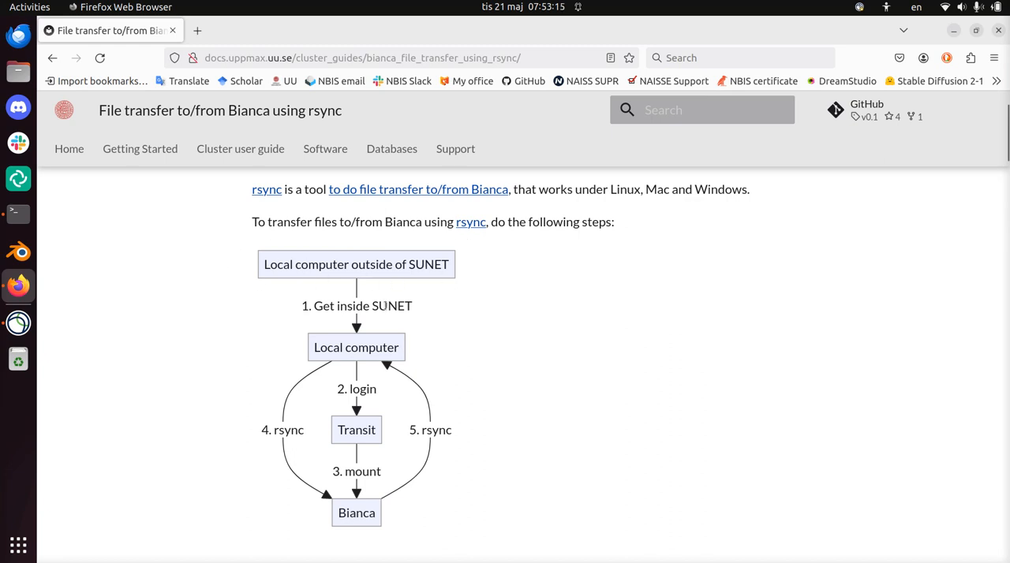
double_click(392, 306)
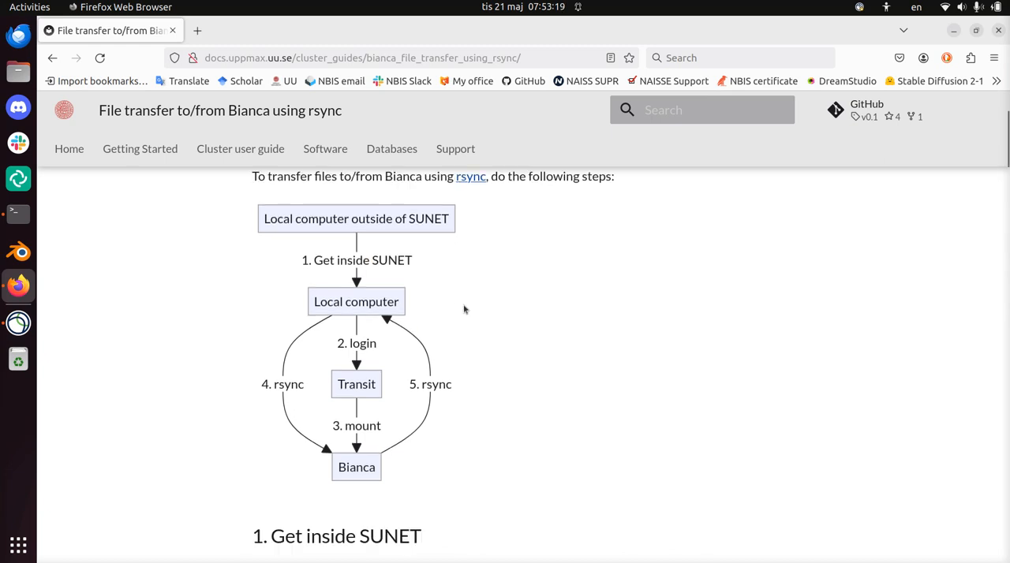
double_click(373, 302)
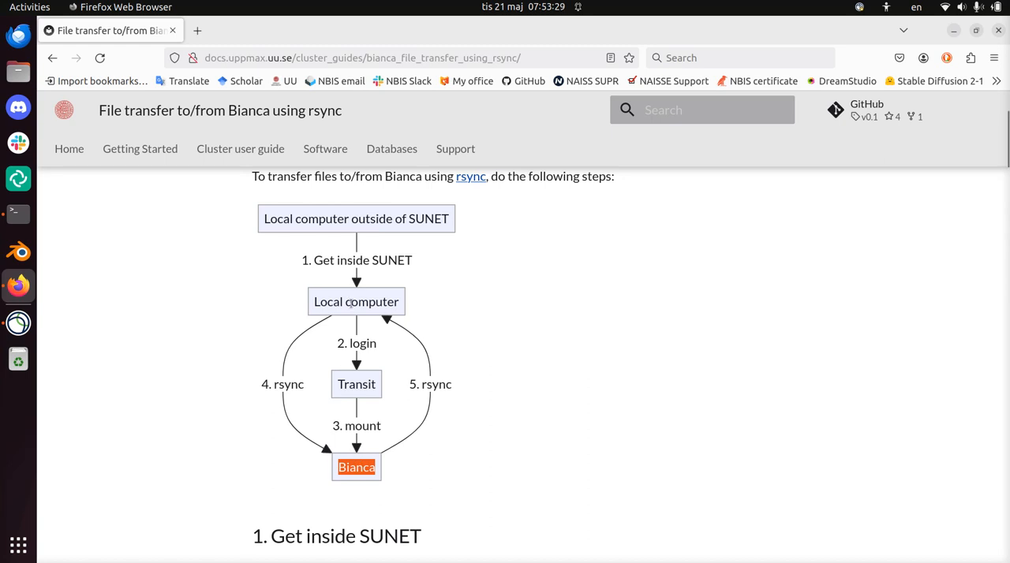
double_click(372, 301)
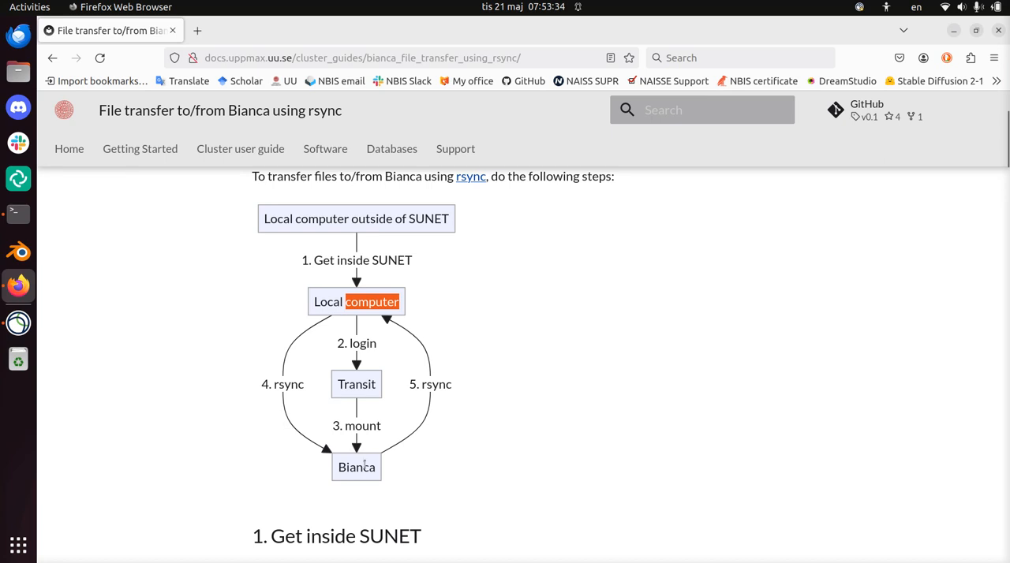
mouse_move(452, 416)
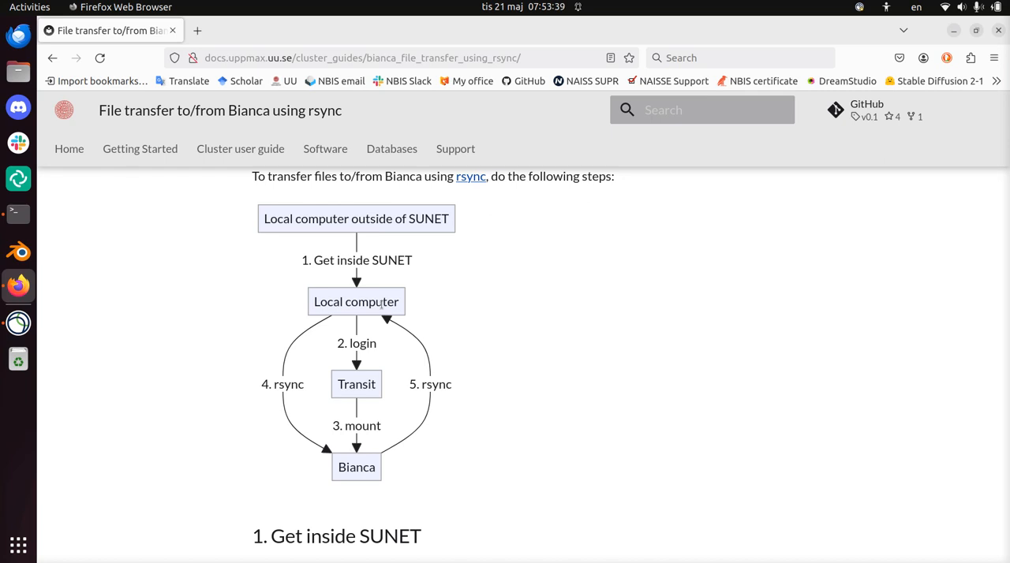
scroll("down", 3)
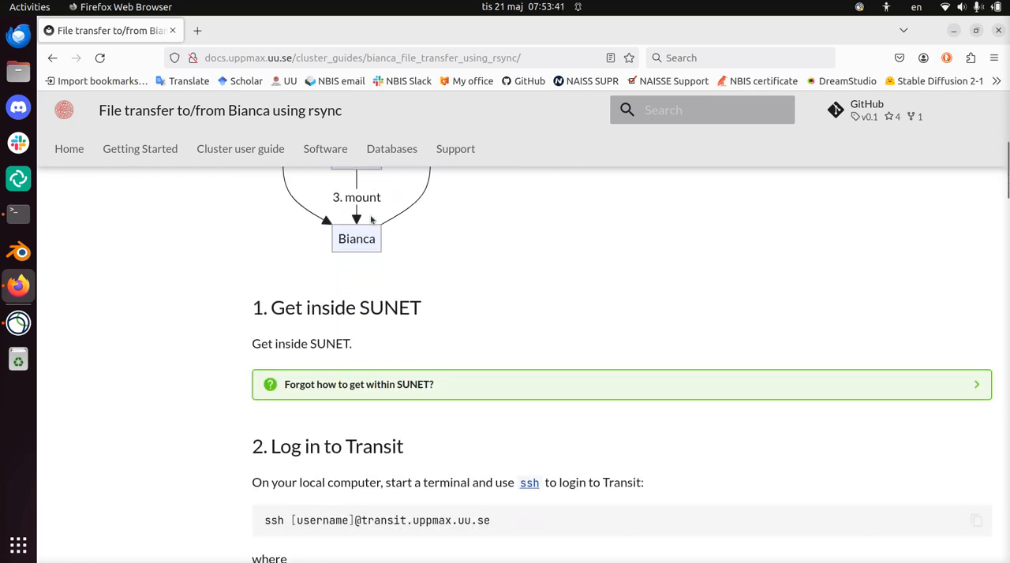
scroll("down", 3)
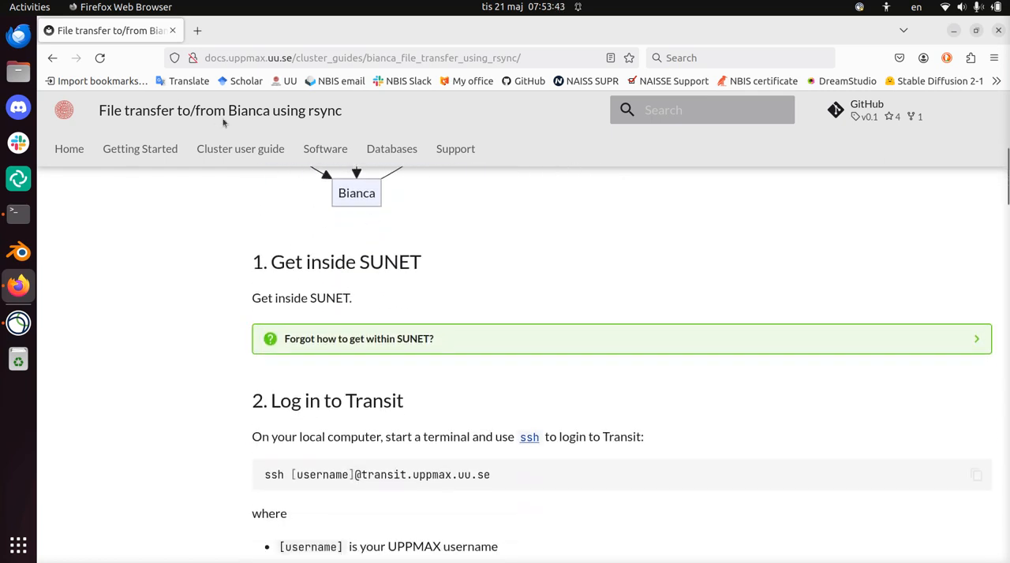
mouse_move(350, 292)
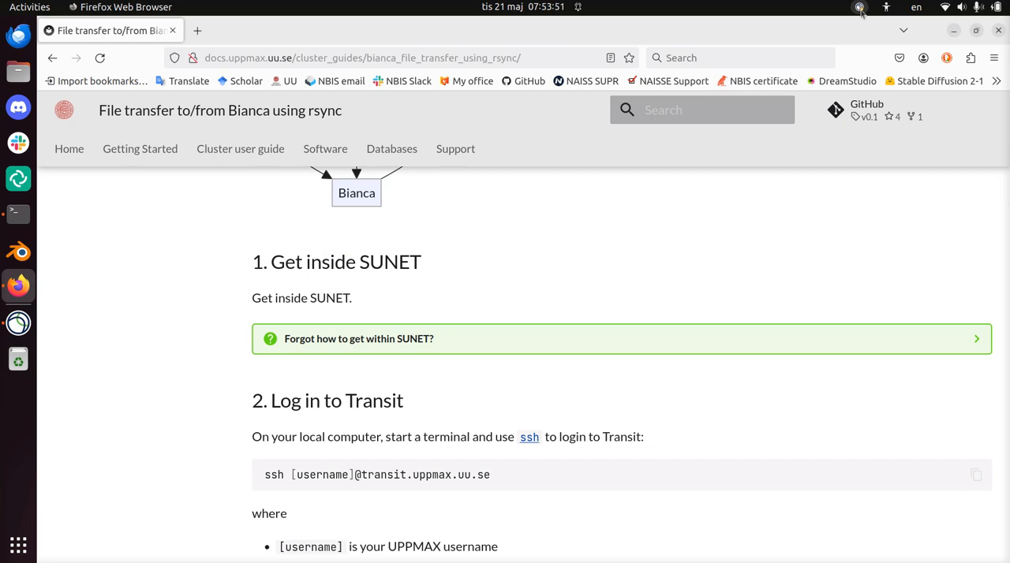
mouse_move(764, 80)
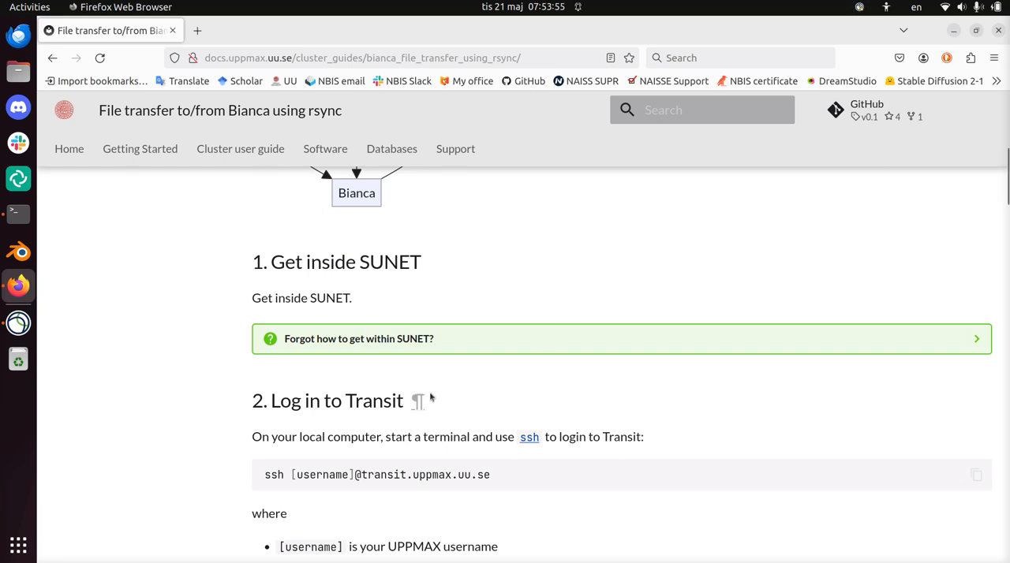
scroll("down", 3)
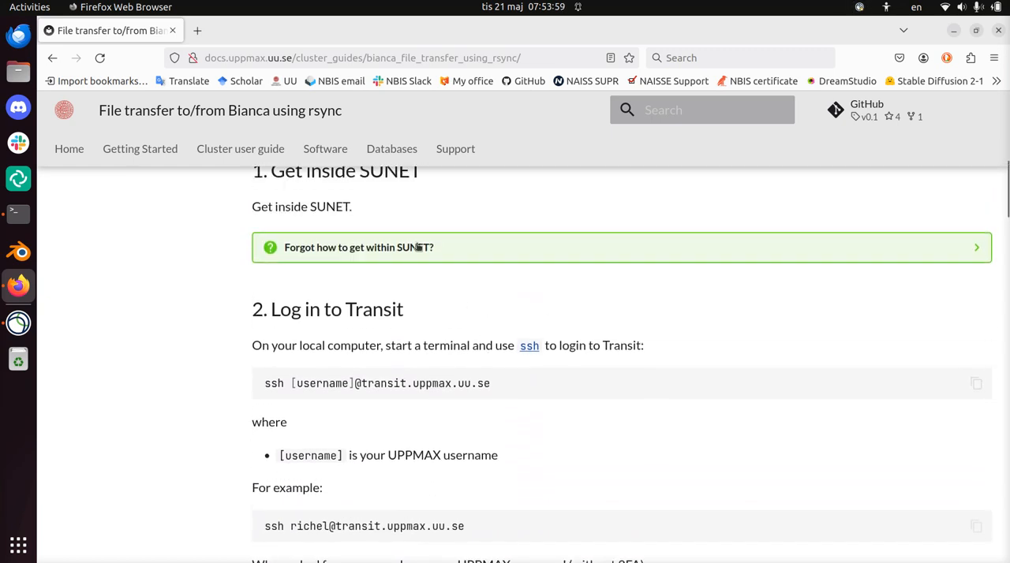
scroll("down", 3)
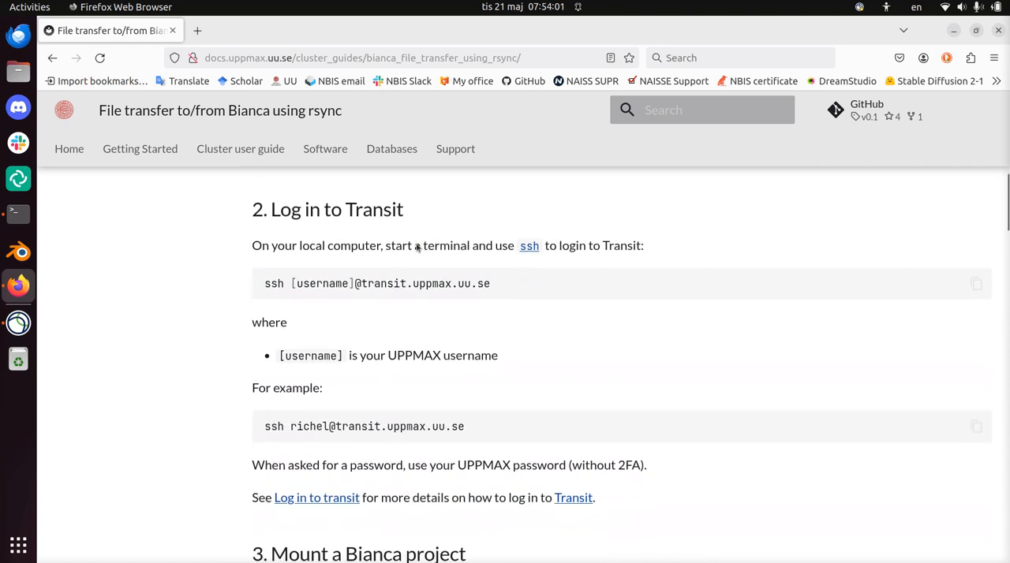
scroll("down", 3)
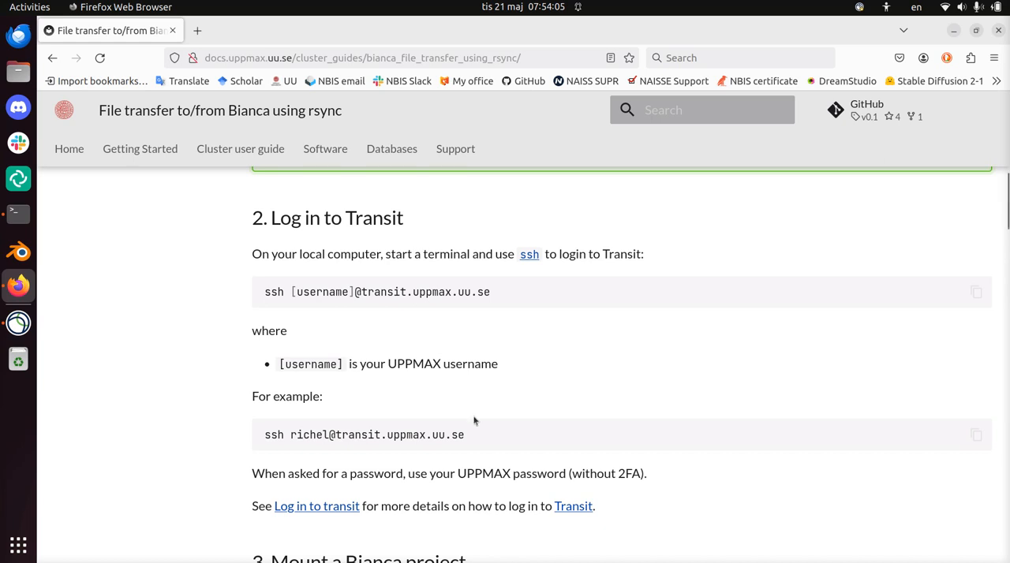
double_click(363, 435)
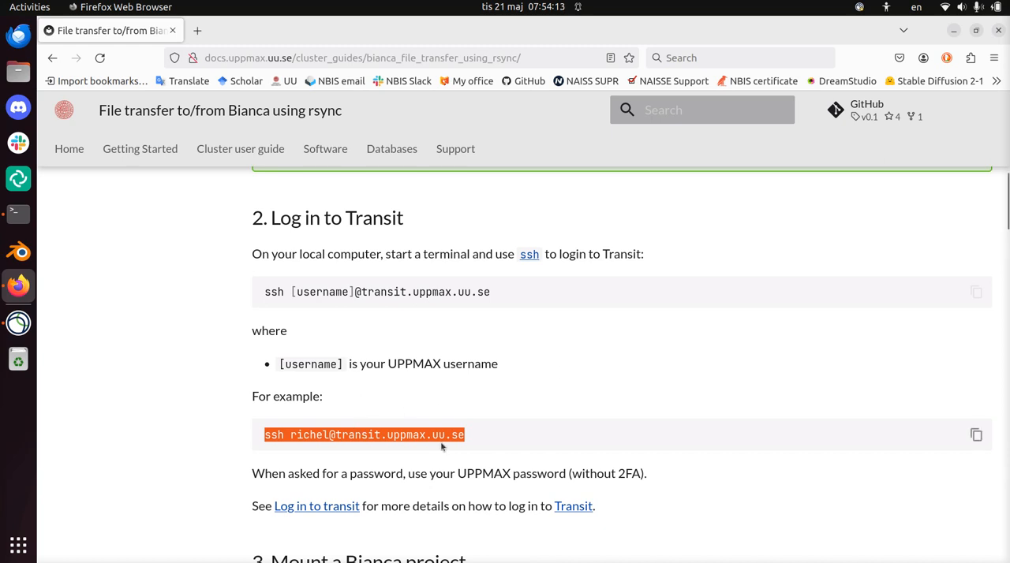
scroll("down", 3)
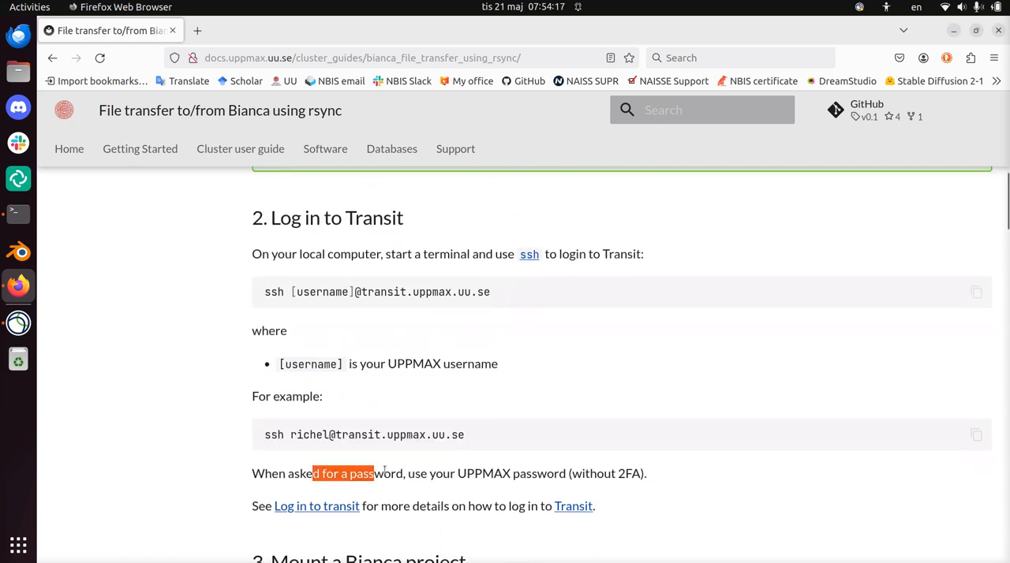
left_click_drag(376, 474, 645, 473)
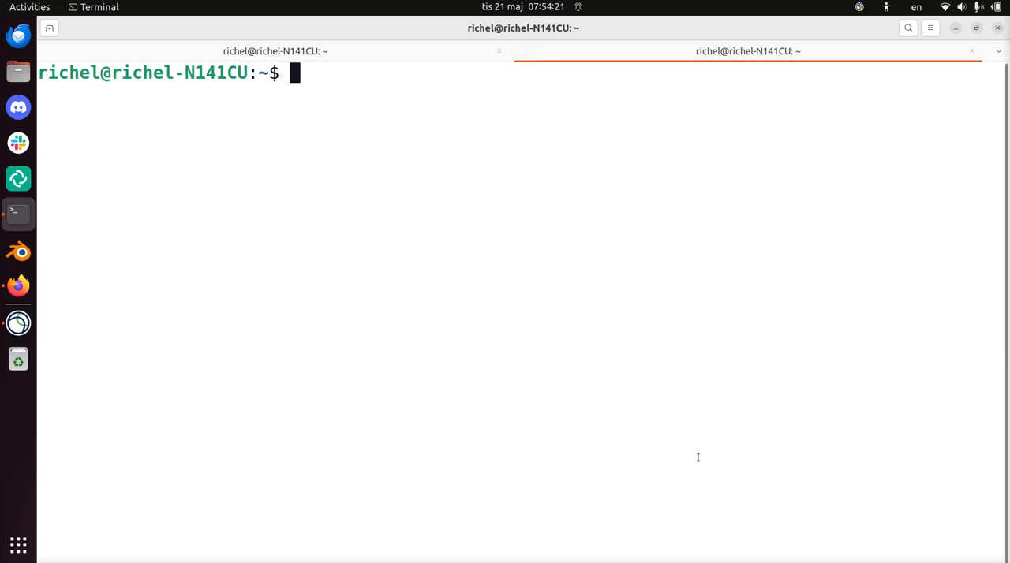
type("ssh richel@transit.uppmax.uu.se")
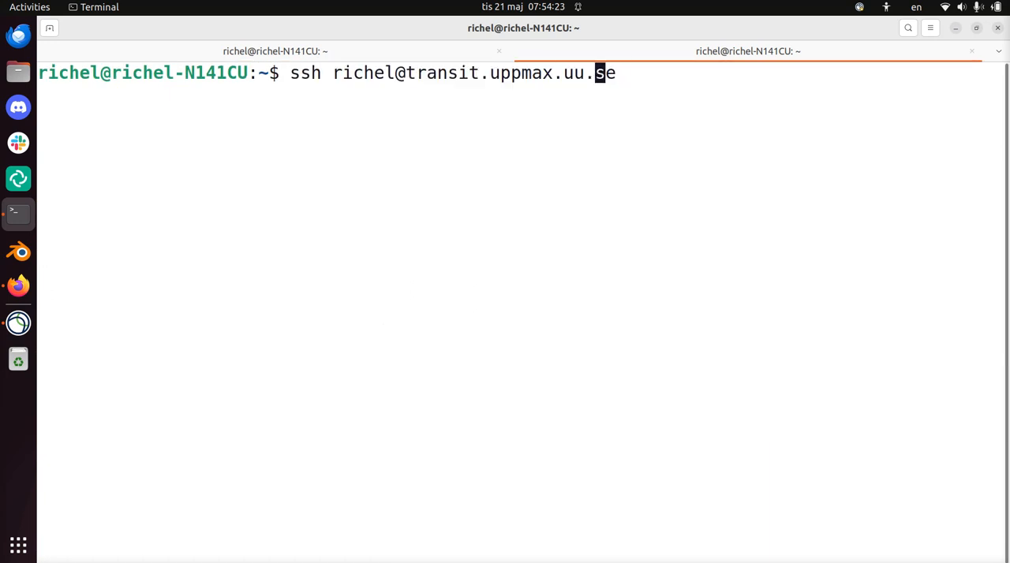
key("Return")
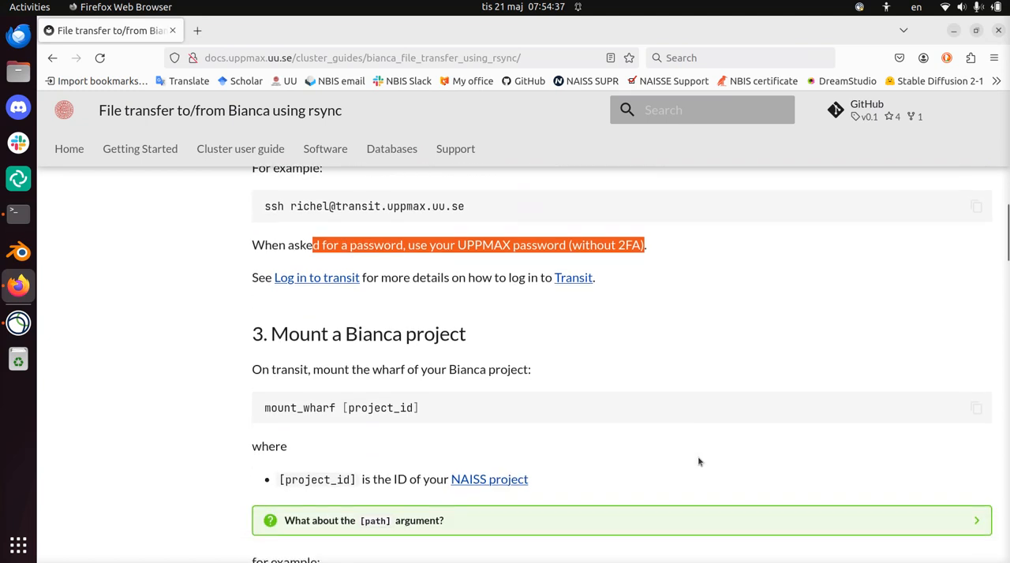
Bring the guide's '3. Mount a Bianca project' section into view.
scroll("down", 3)
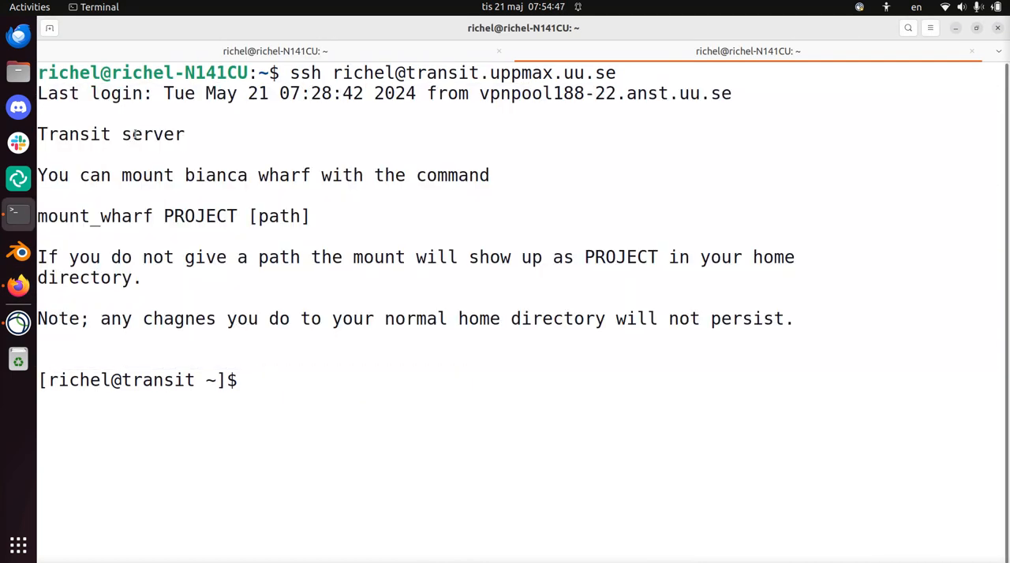
Run mount_wharf for sens2016001, list home, look inside the empty sens2016001 folder and go back up.
double_click(94, 216)
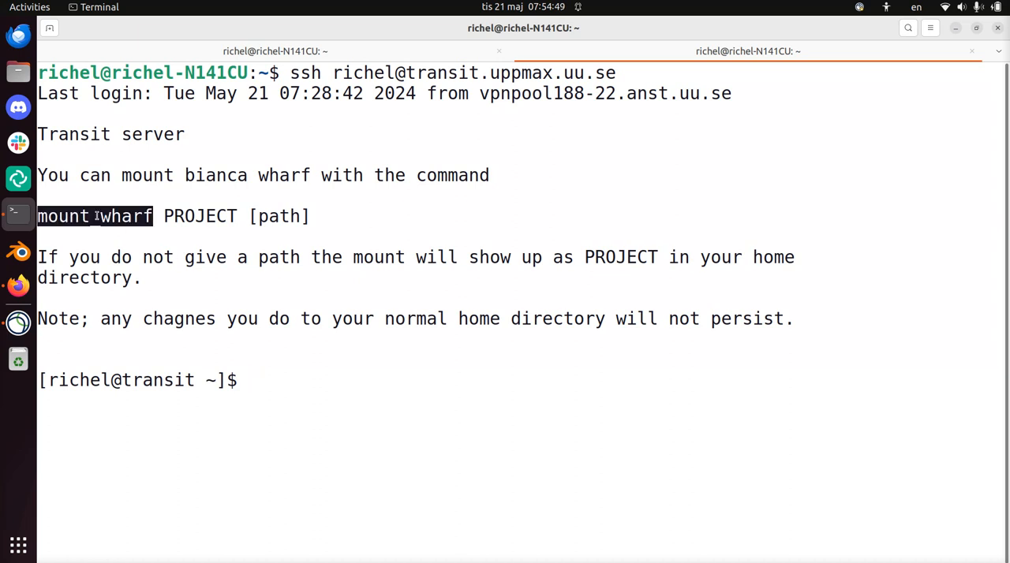
double_click(199, 216)
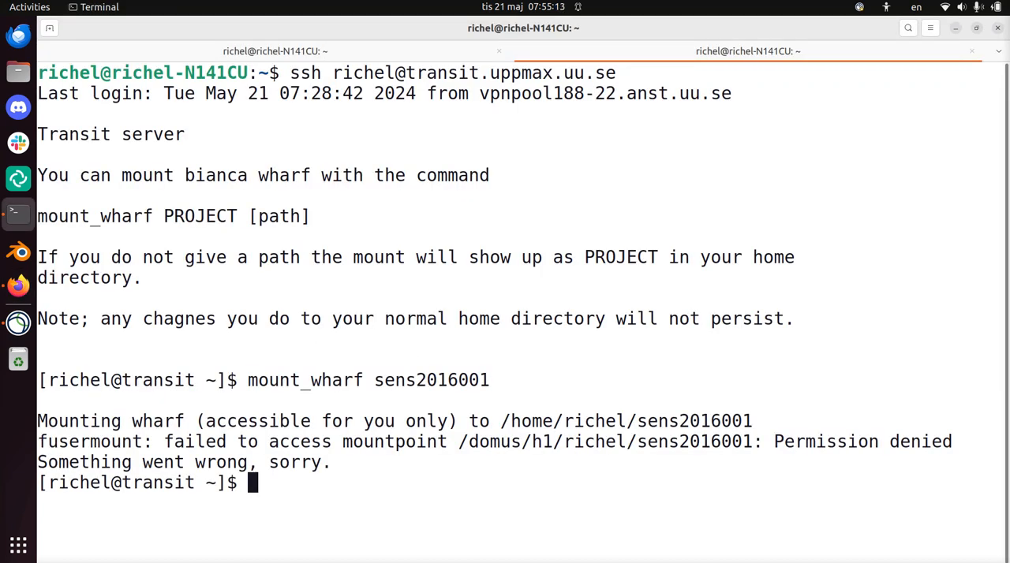
type("ls")
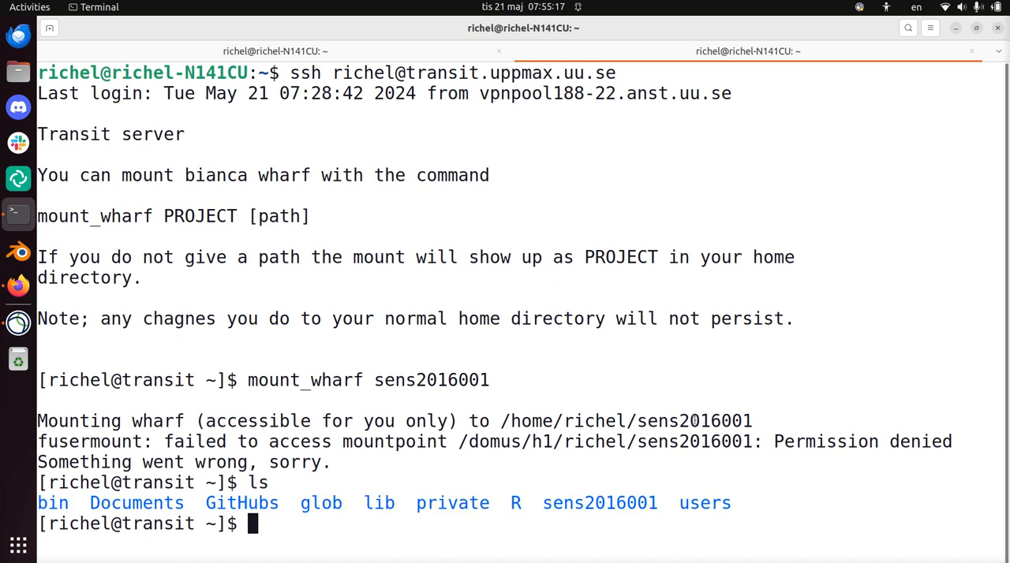
double_click(600, 503)
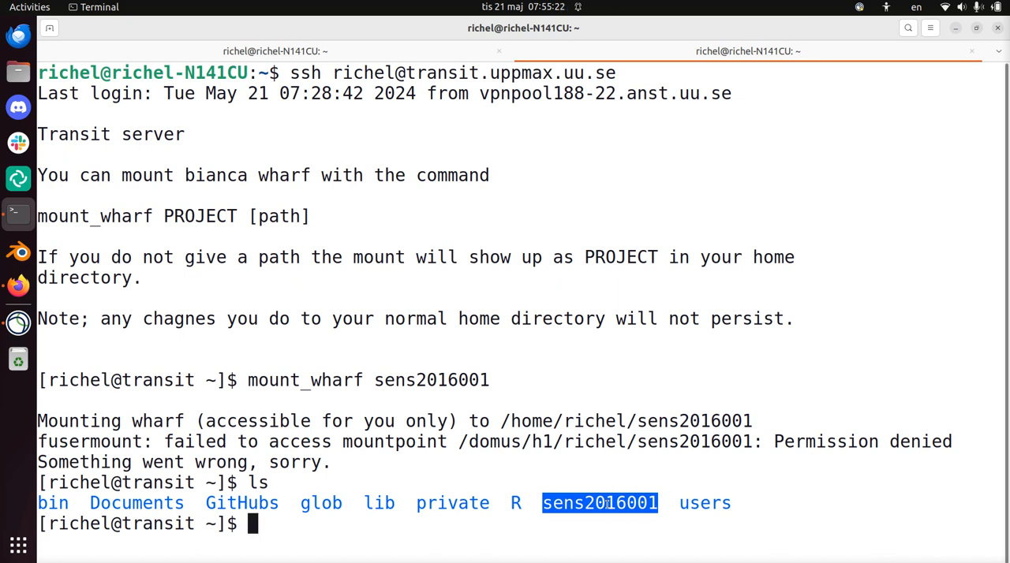
type("cd sens2016001/")
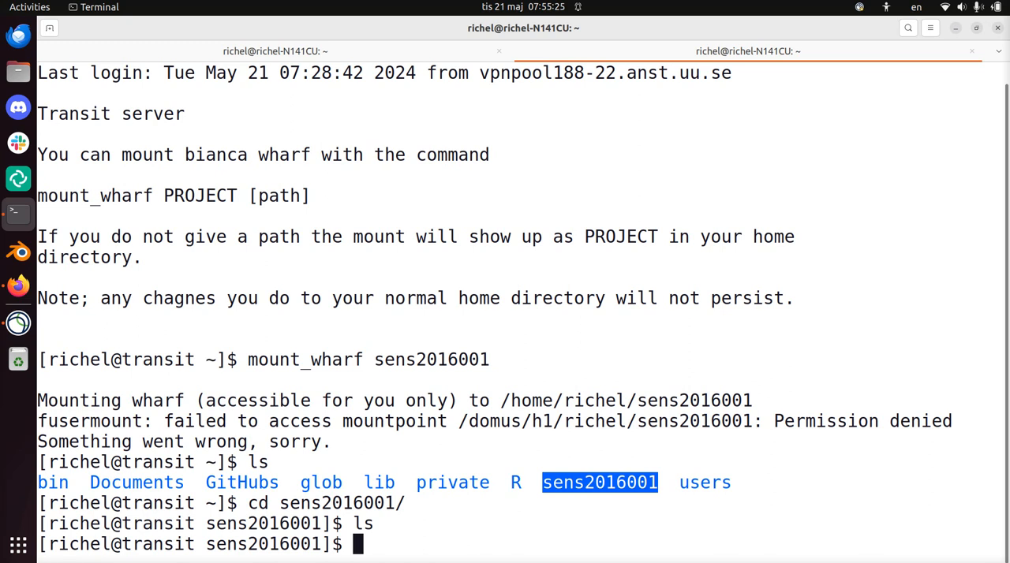
type("cd ..")
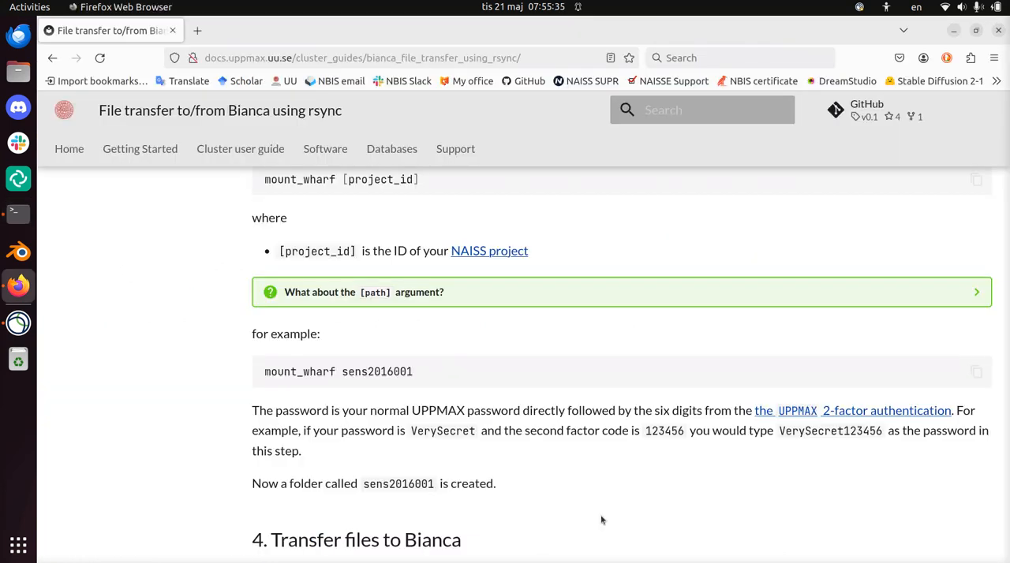
mouse_move(316, 413)
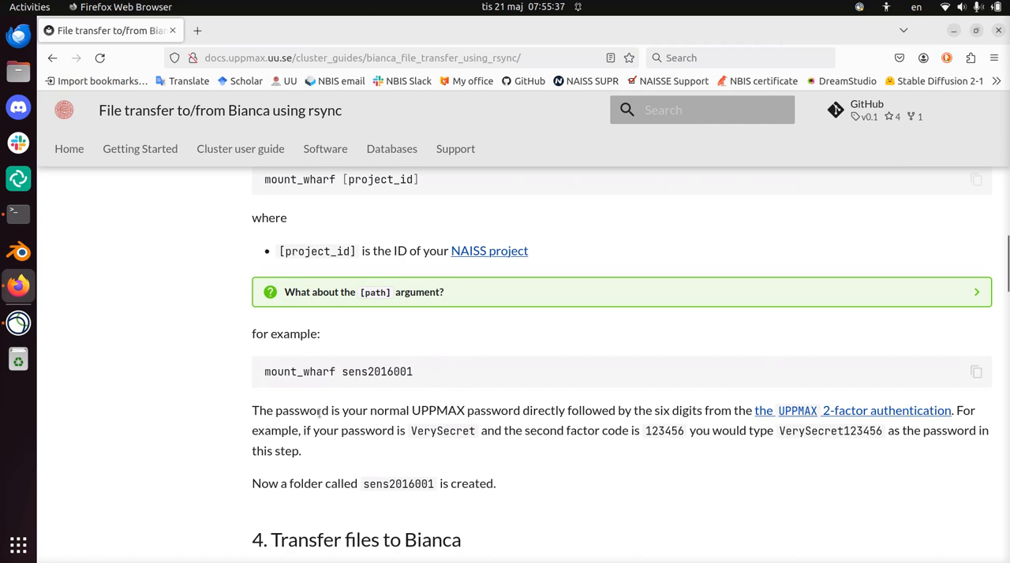
mouse_move(339, 456)
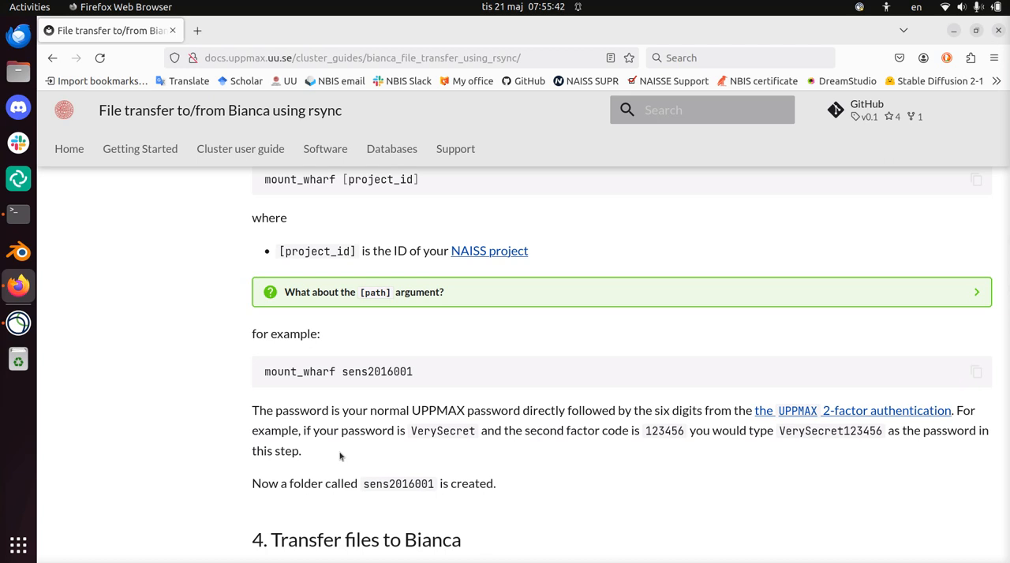
mouse_move(852, 411)
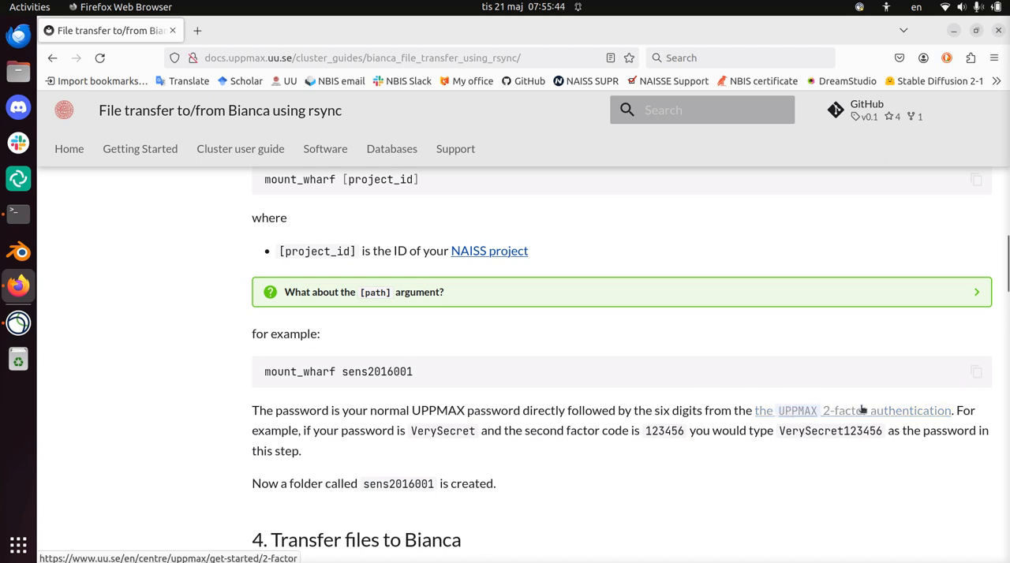
mouse_move(828, 412)
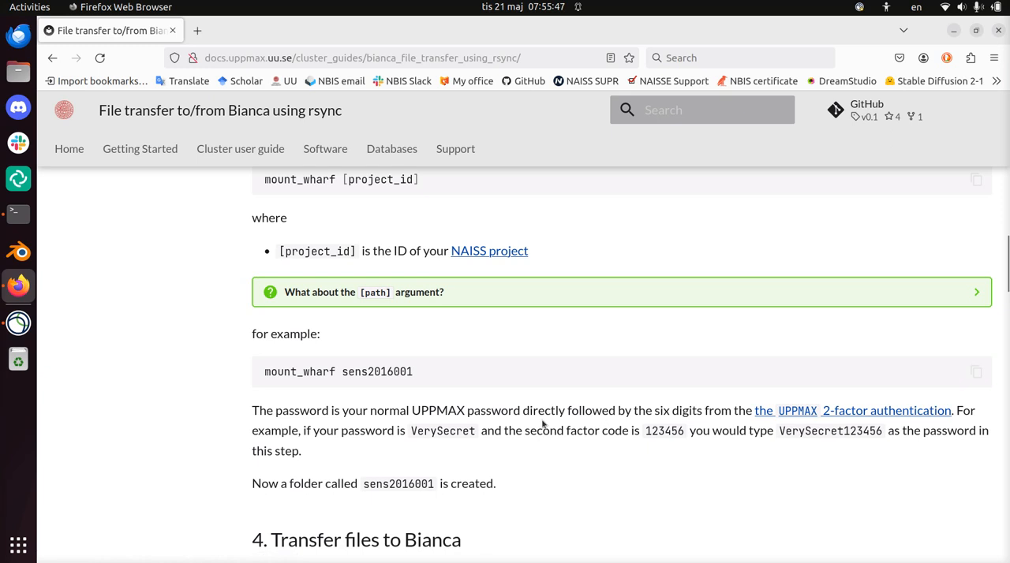
double_click(441, 430)
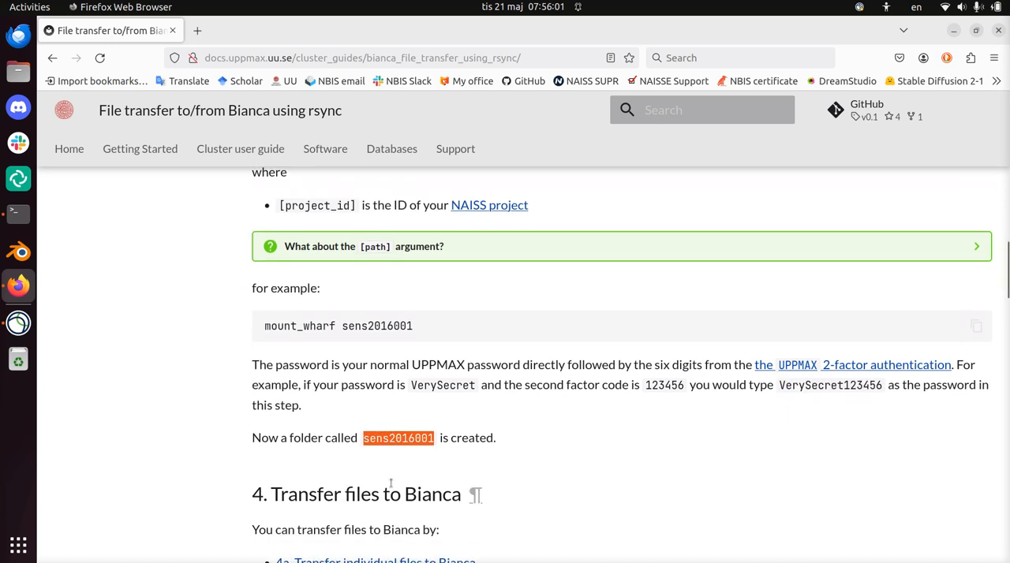
Reach section 4a's rsync file example, mark its local file name, and list files in the local terminal.
scroll("down", 3)
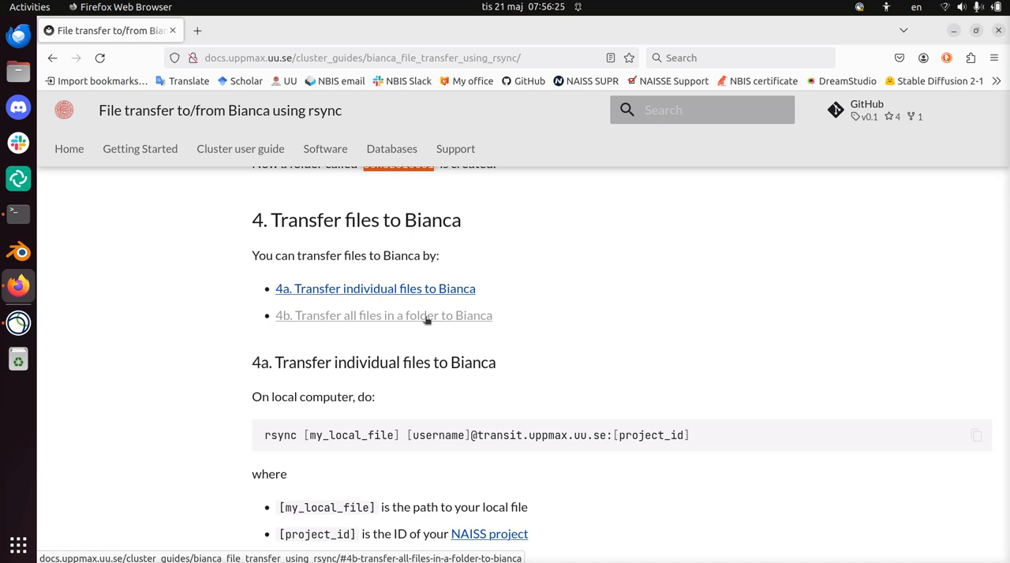
scroll("down", 3)
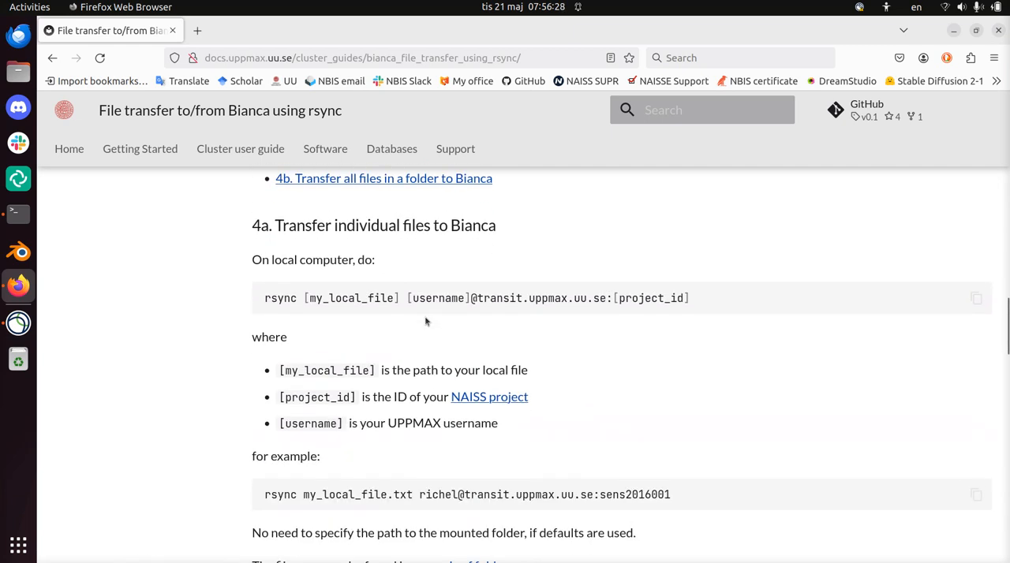
mouse_move(396, 322)
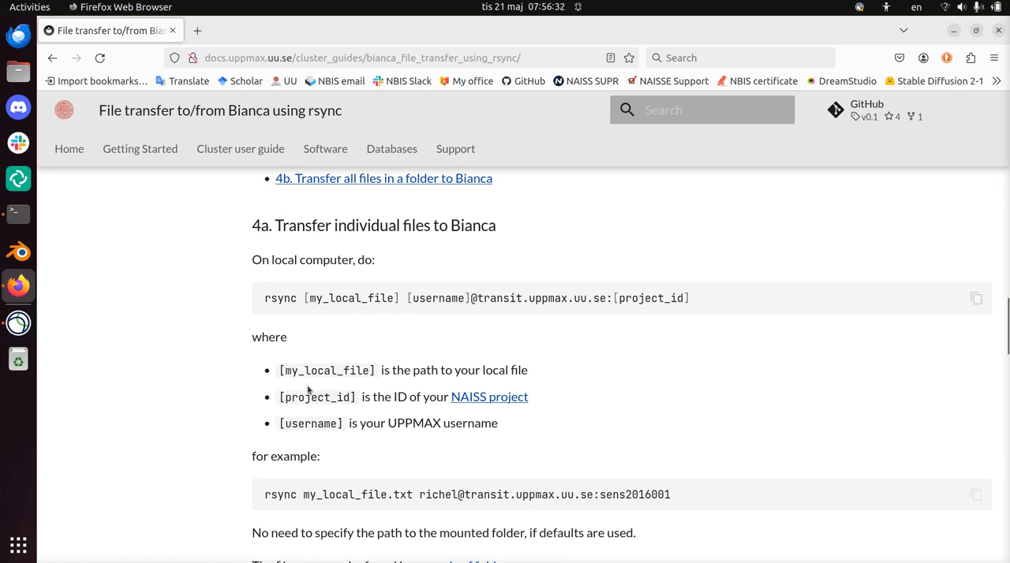
mouse_move(373, 442)
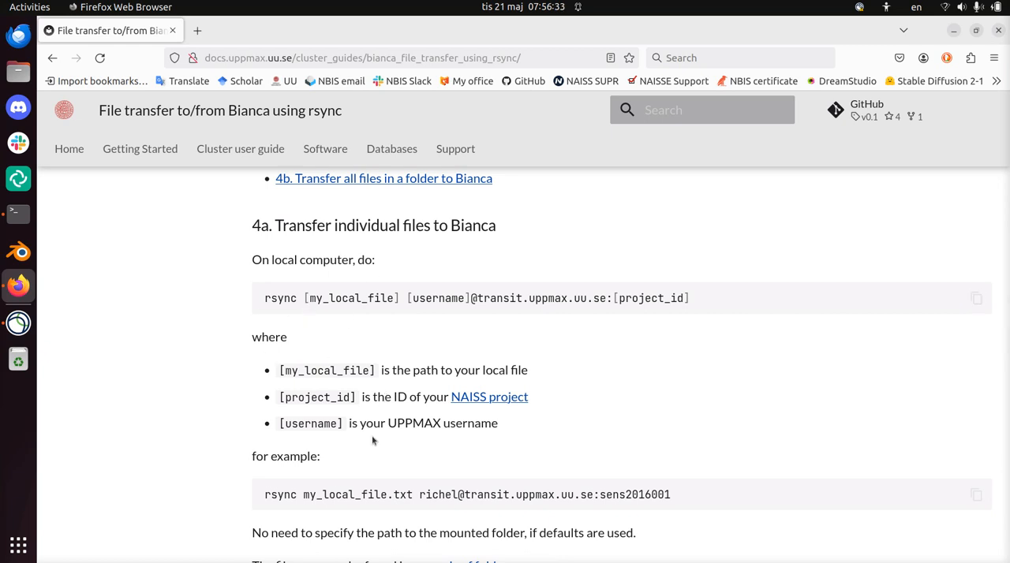
scroll("down", 3)
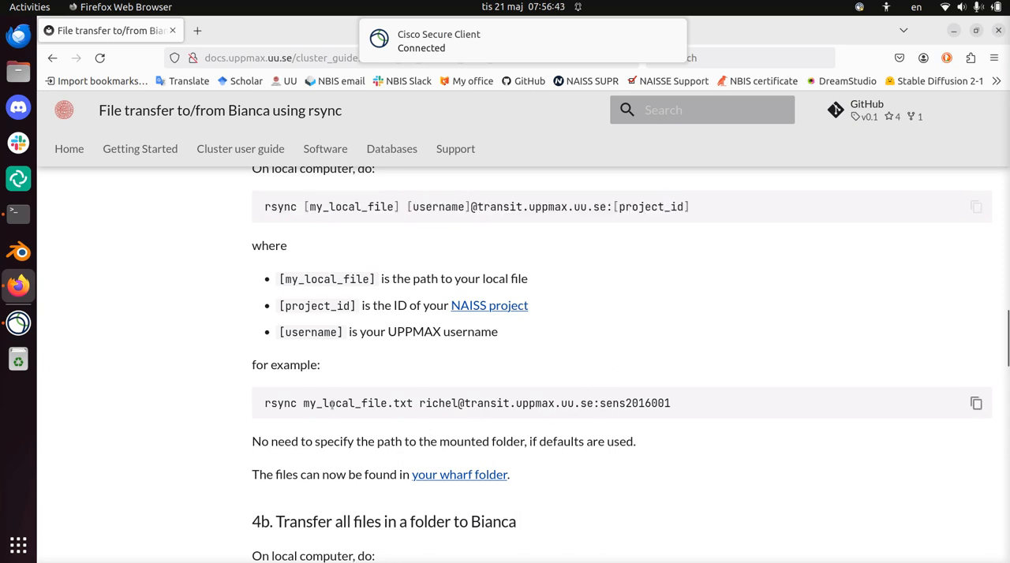
left_click_drag(265, 404, 576, 404)
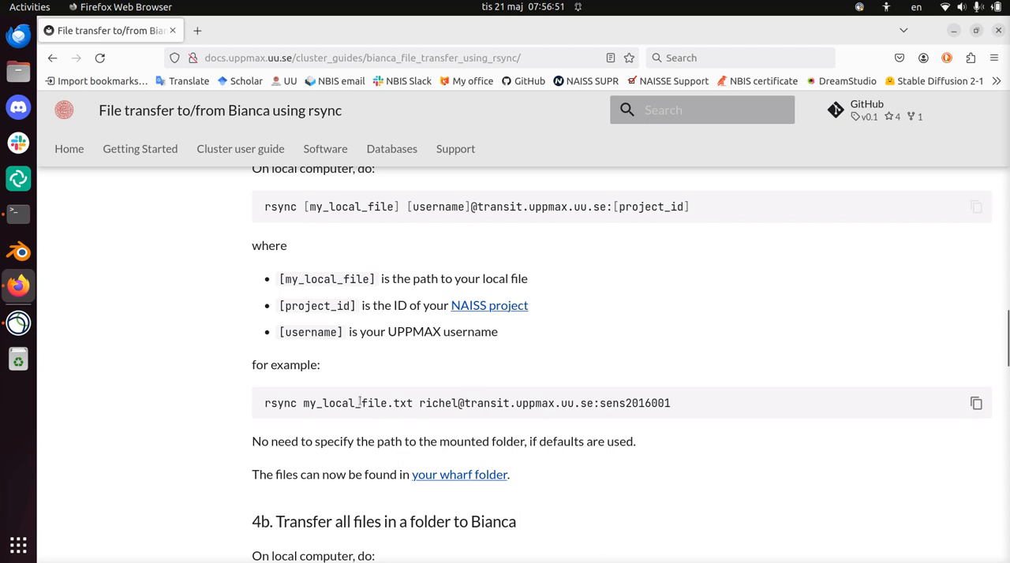
double_click(634, 404)
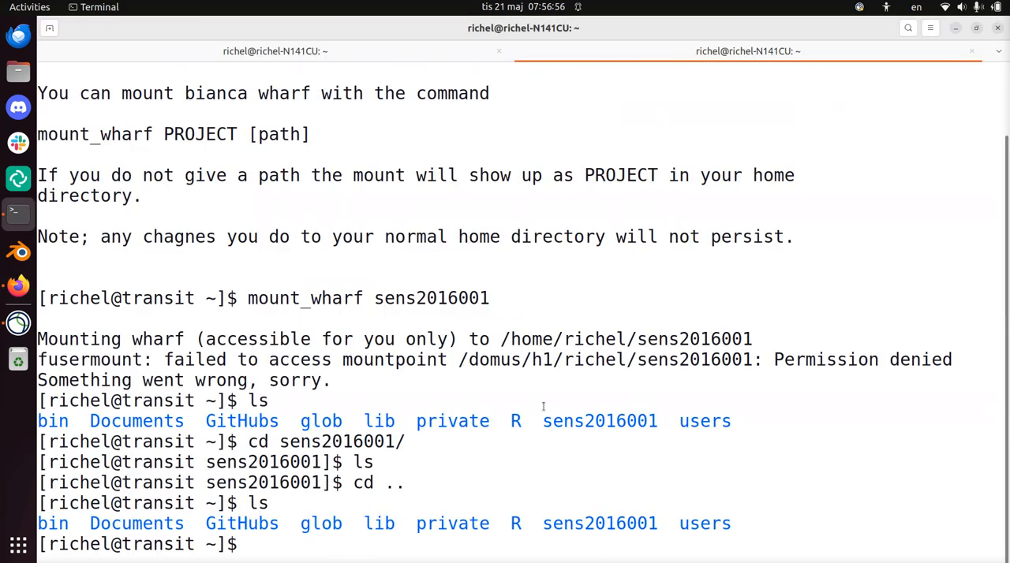
type("ls")
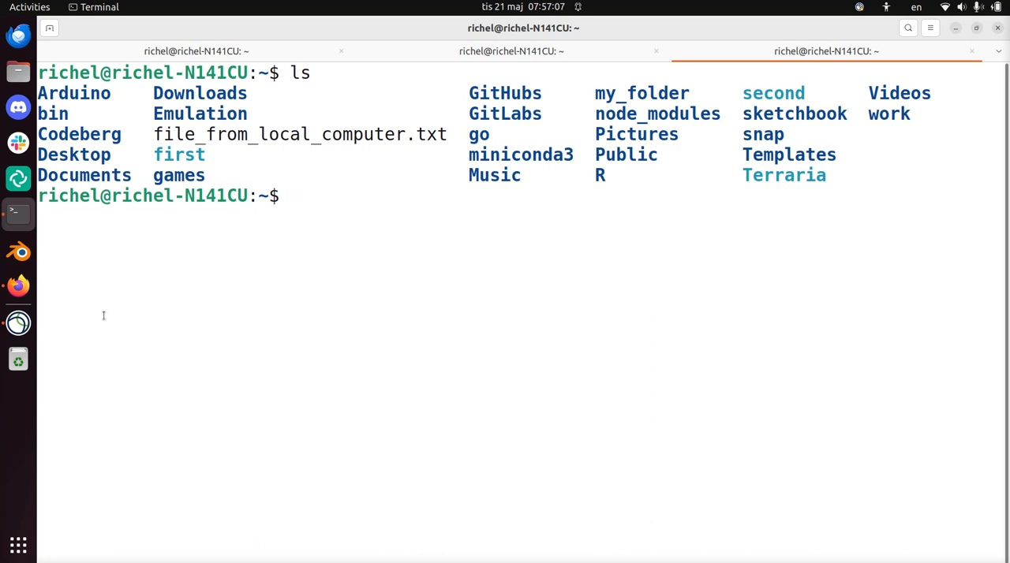
double_click(300, 135)
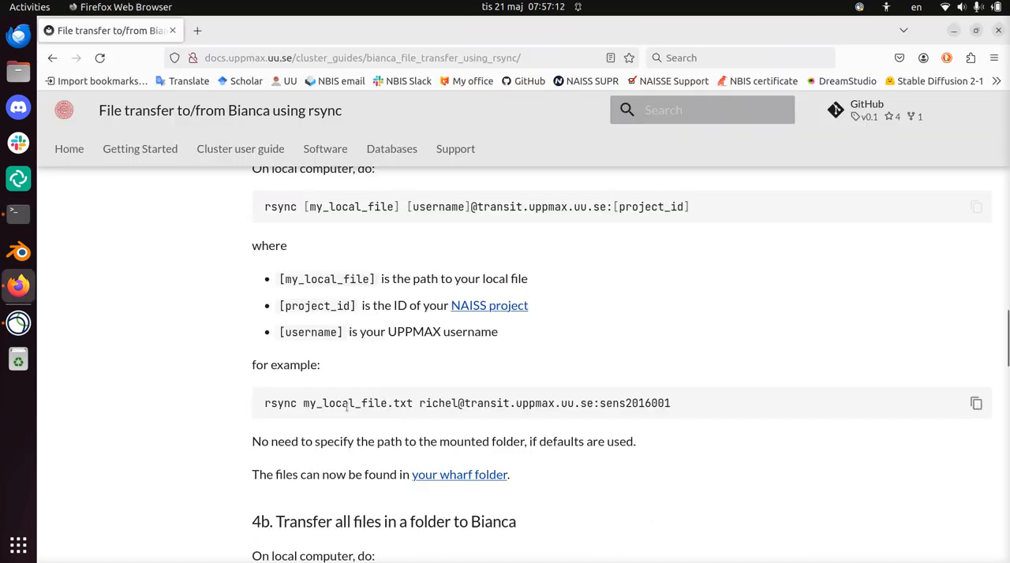
left_click_drag(265, 404, 471, 404)
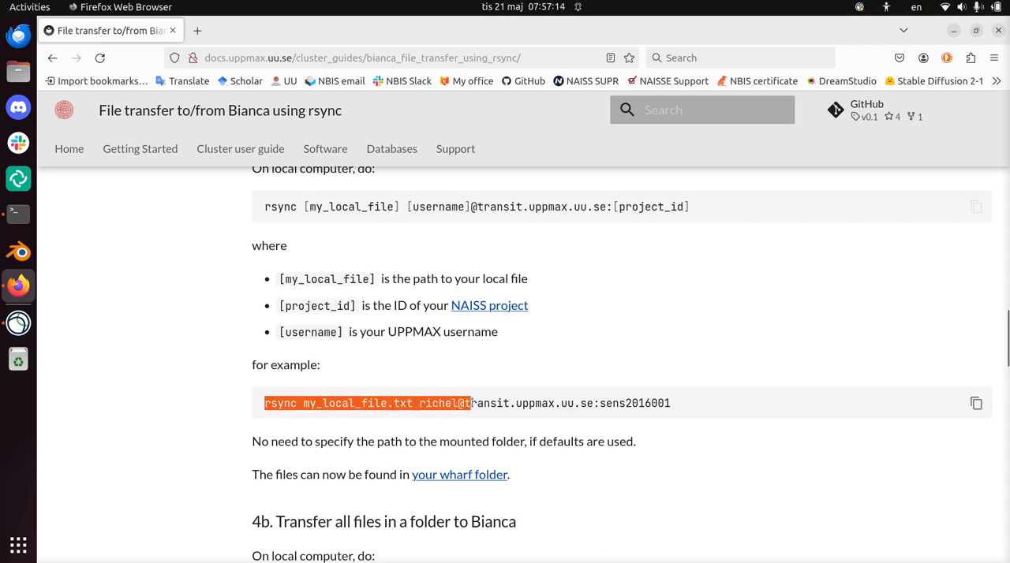
left_click_drag(470, 404, 670, 404)
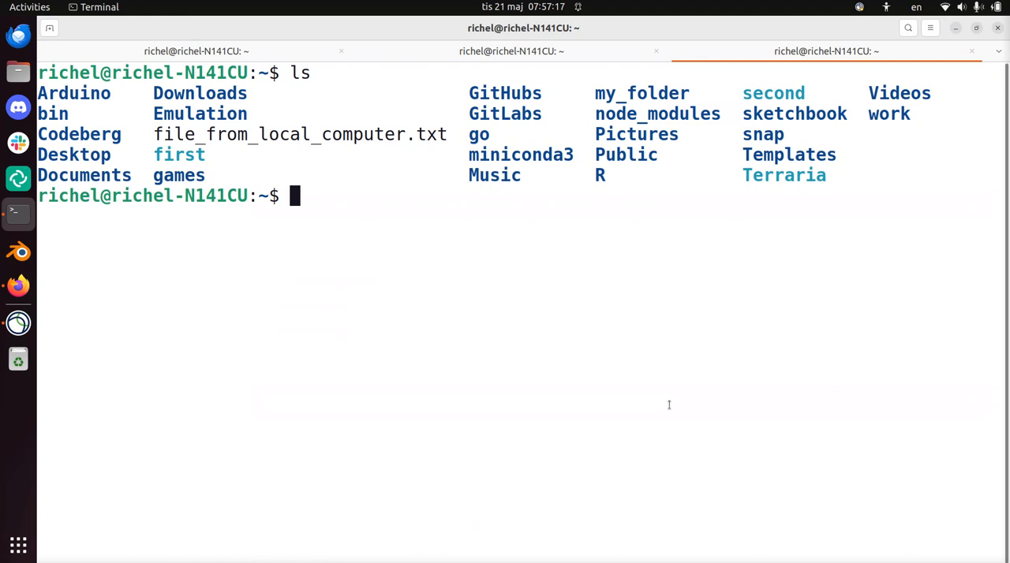
type("rsync my_local_file.txt richel@transit.uppmax.uu.se:sens2016001")
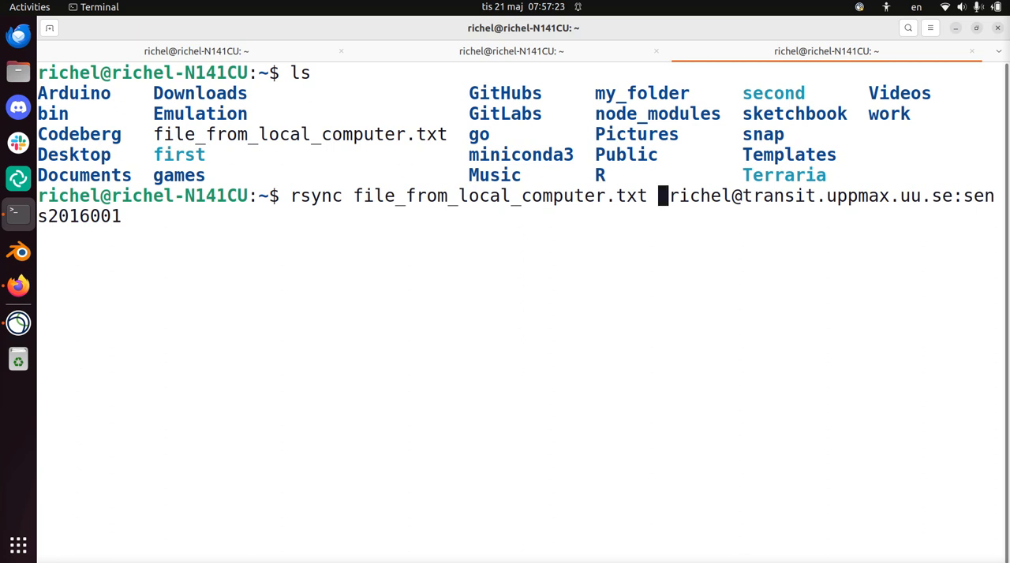
key("BackSpace")
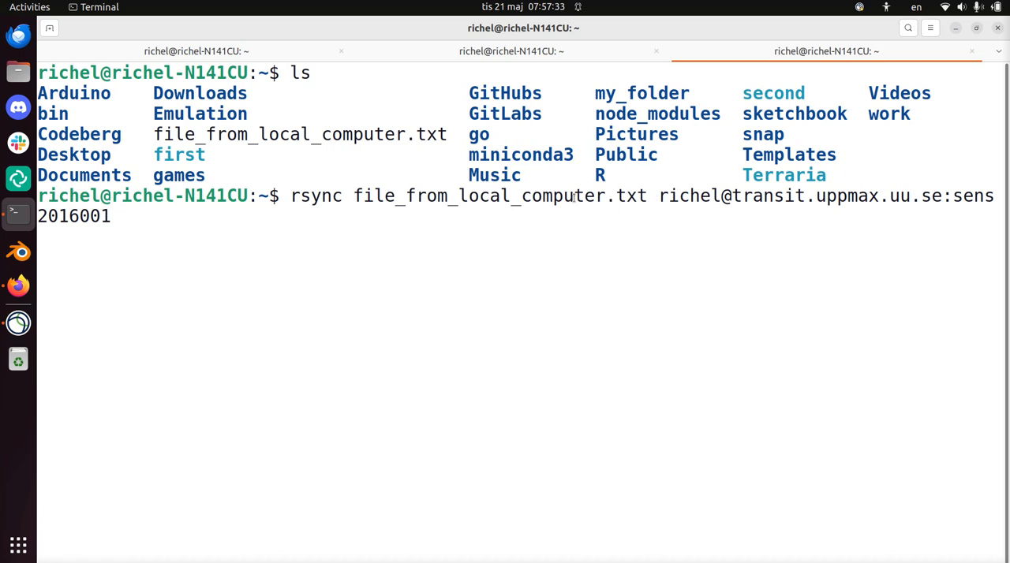
key("Return")
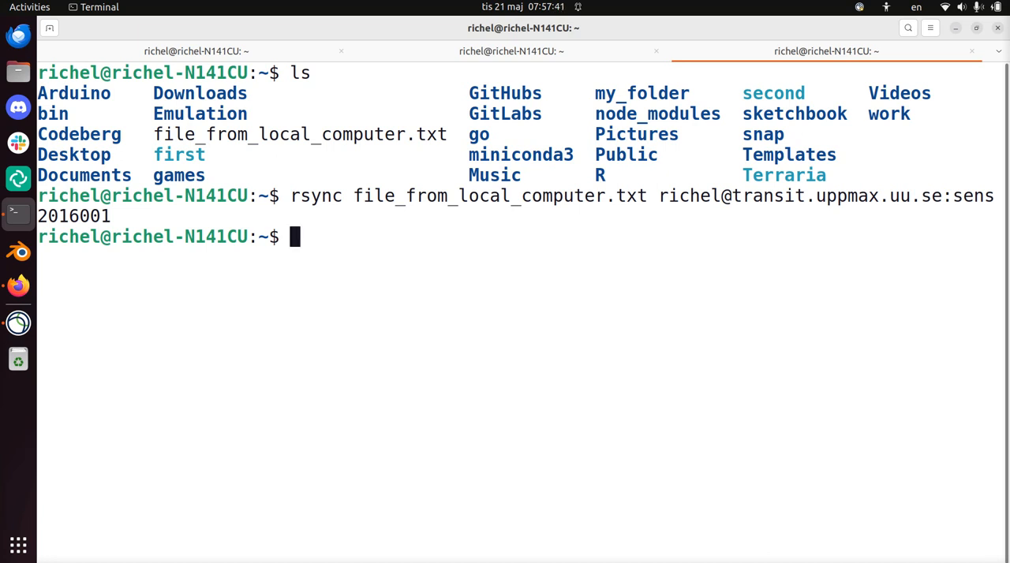
mouse_move(572, 196)
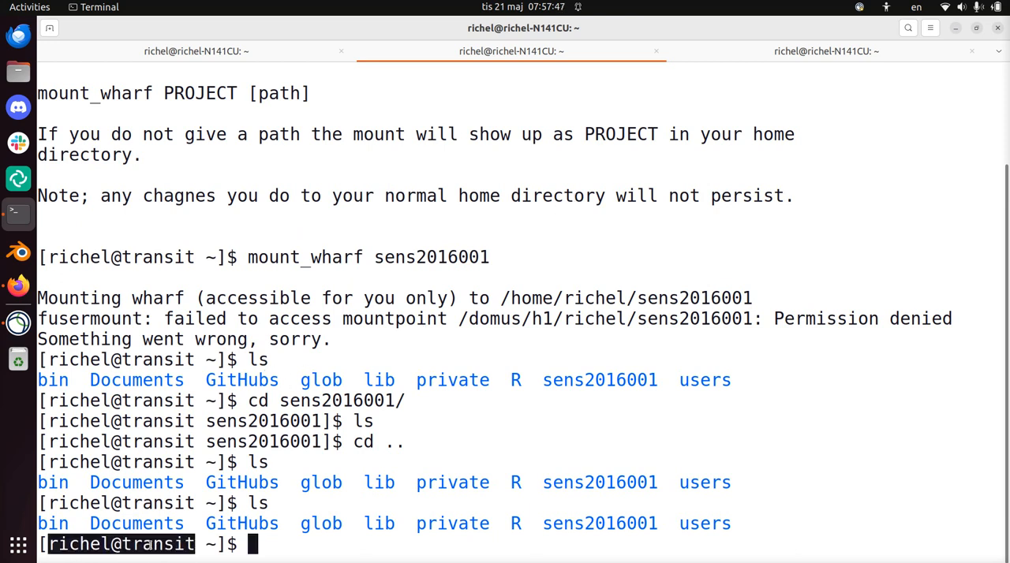
List sens2016001 on Transit to confirm file_from_local_computer.txt arrived, then return to home.
double_click(600, 524)
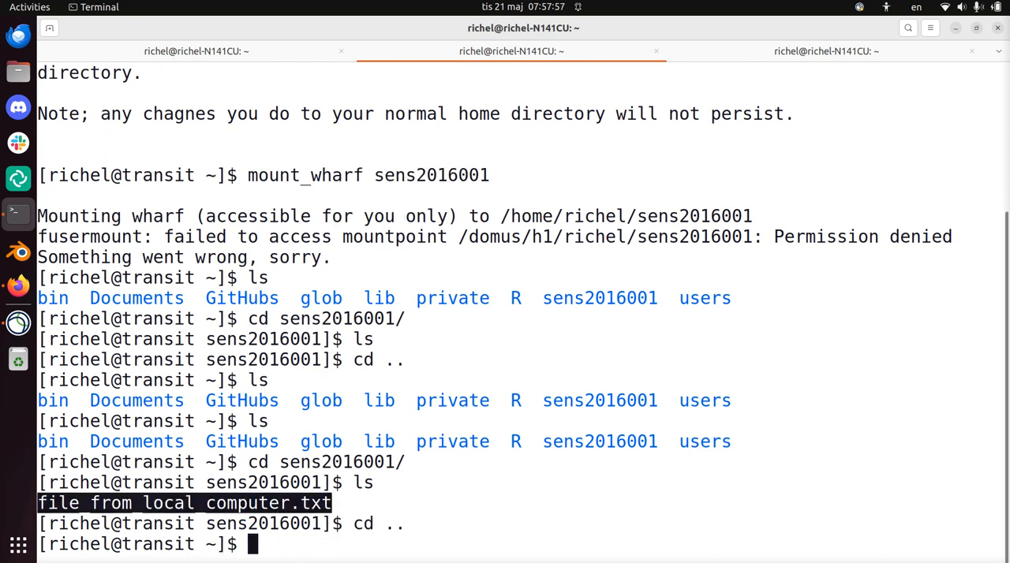
key("Return")
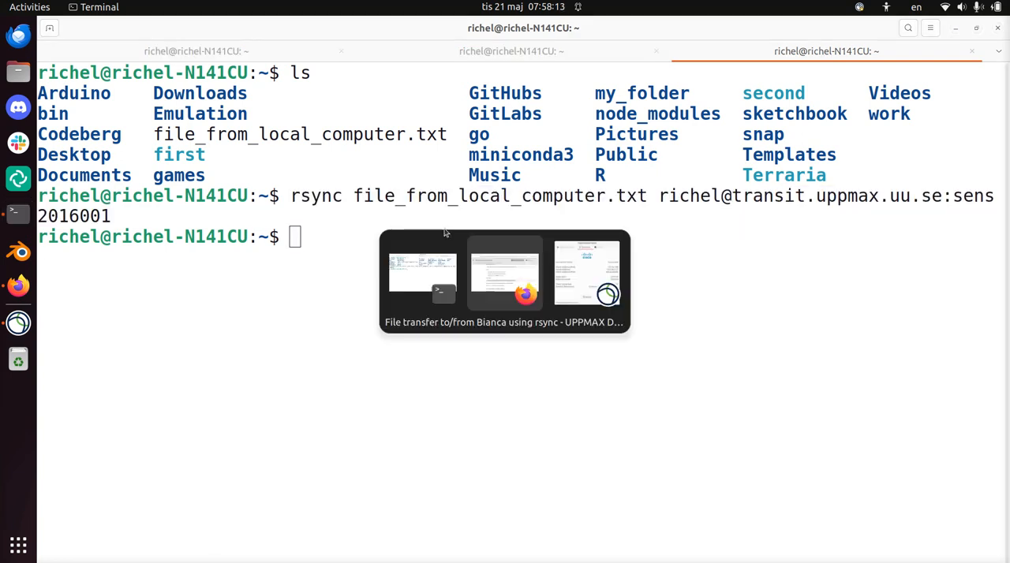
left_click(505, 276)
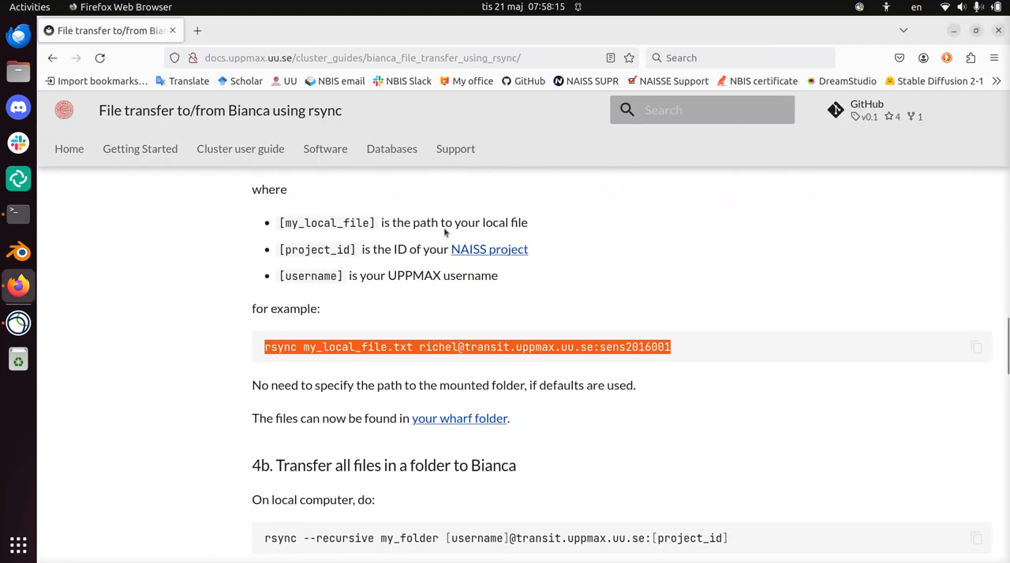
scroll("down", 3)
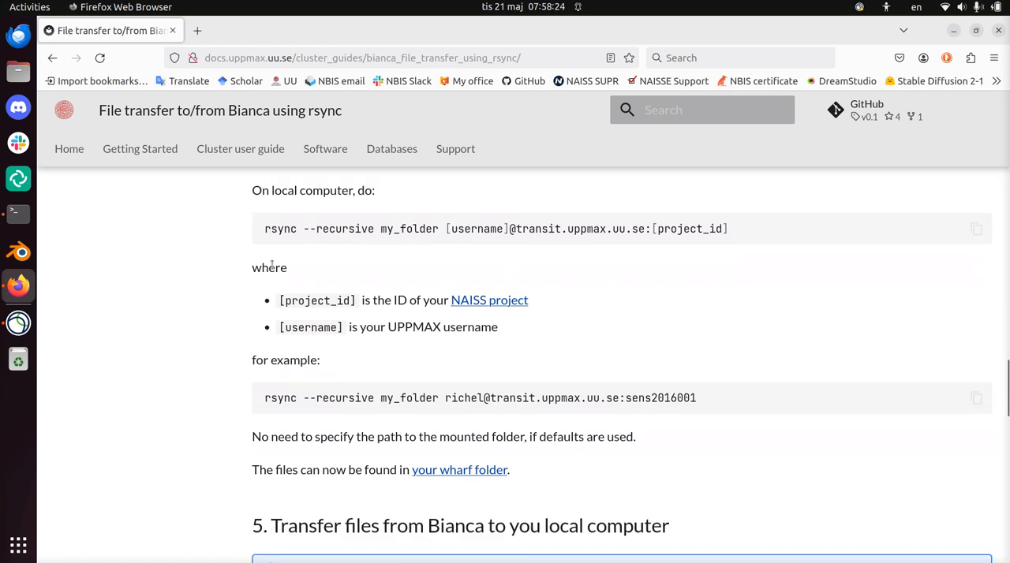
double_click(280, 229)
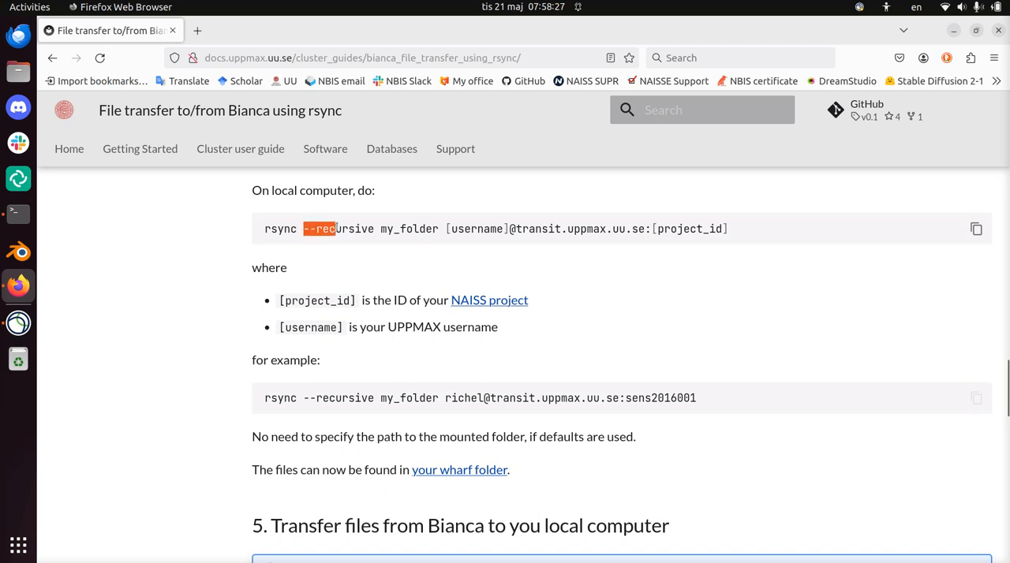
left_click_drag(303, 229, 445, 229)
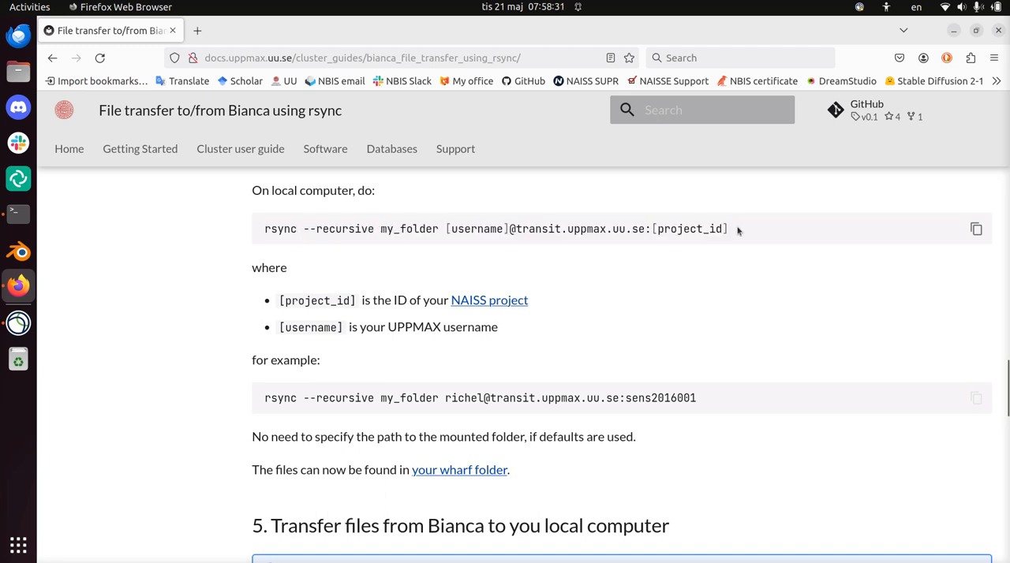
scroll("down", 3)
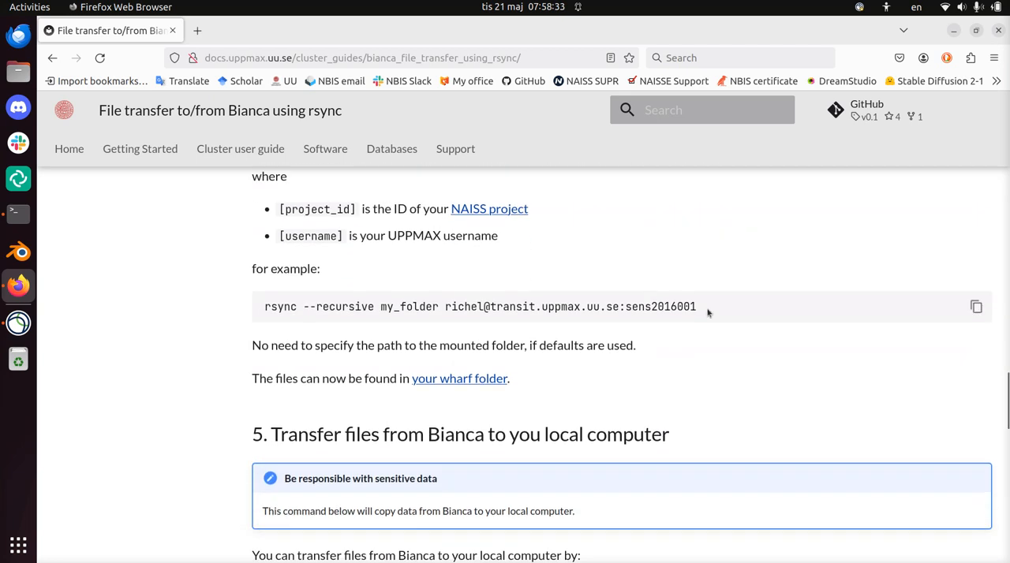
triple_click(480, 306)
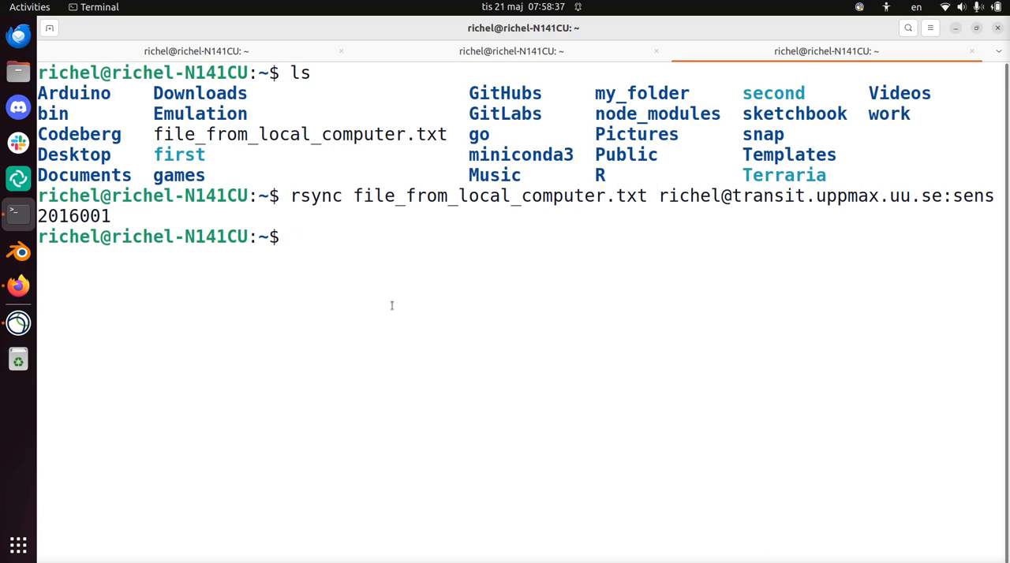
mouse_move(638, 178)
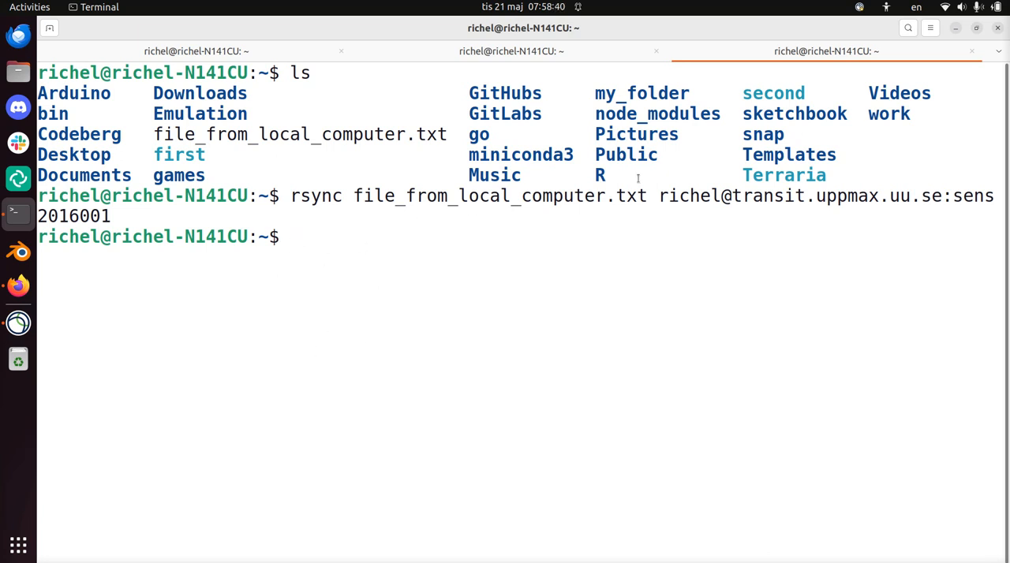
double_click(640, 94)
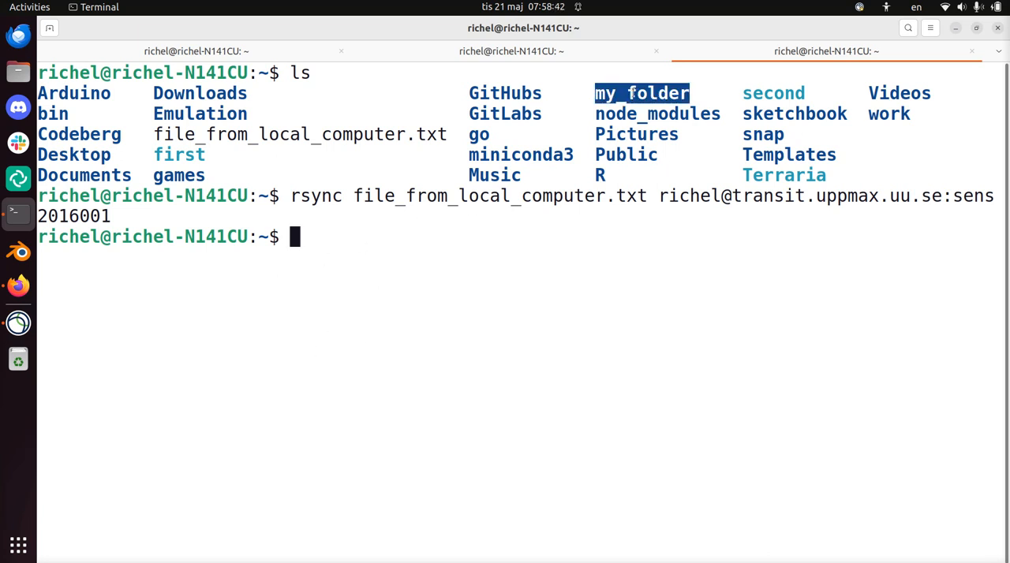
type("rsync --recursive my_folder richel@transit.uppmax.uu.se:sens2016001")
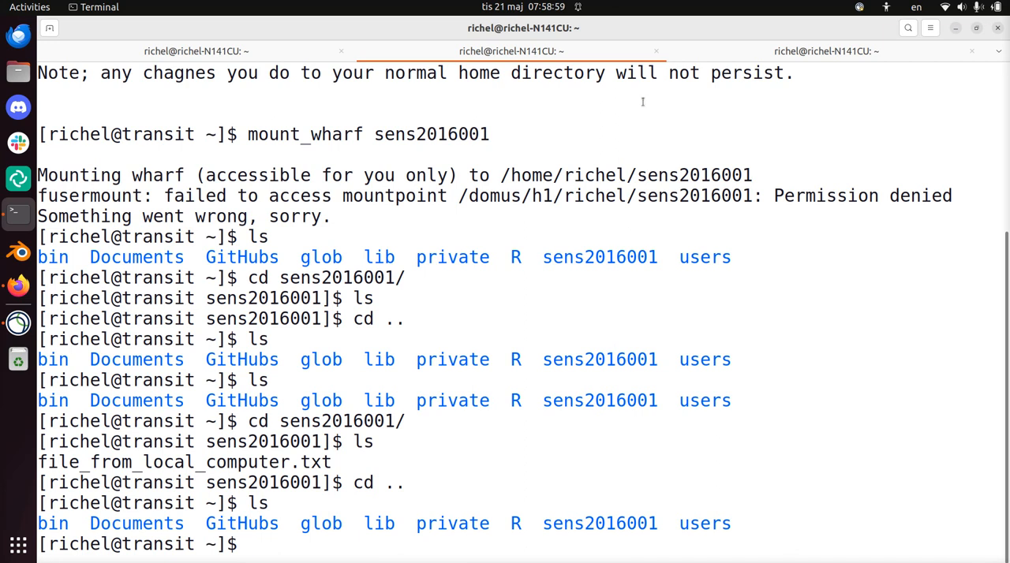
On Transit, list sens2016001, enter my_folder, cat file_in_my_folder.txt, then return to home and list it.
type("cd sens2016001/")
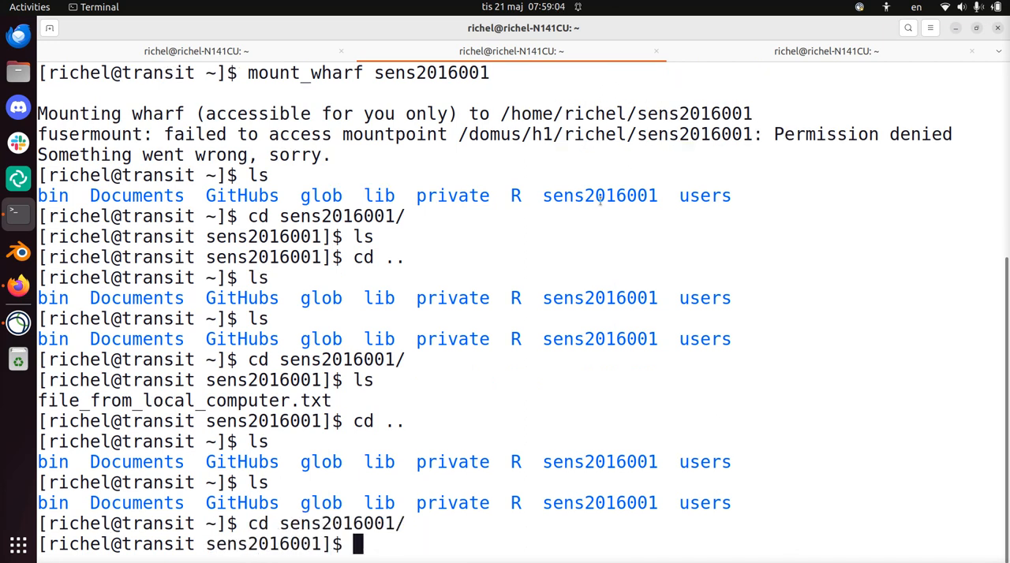
key("Return")
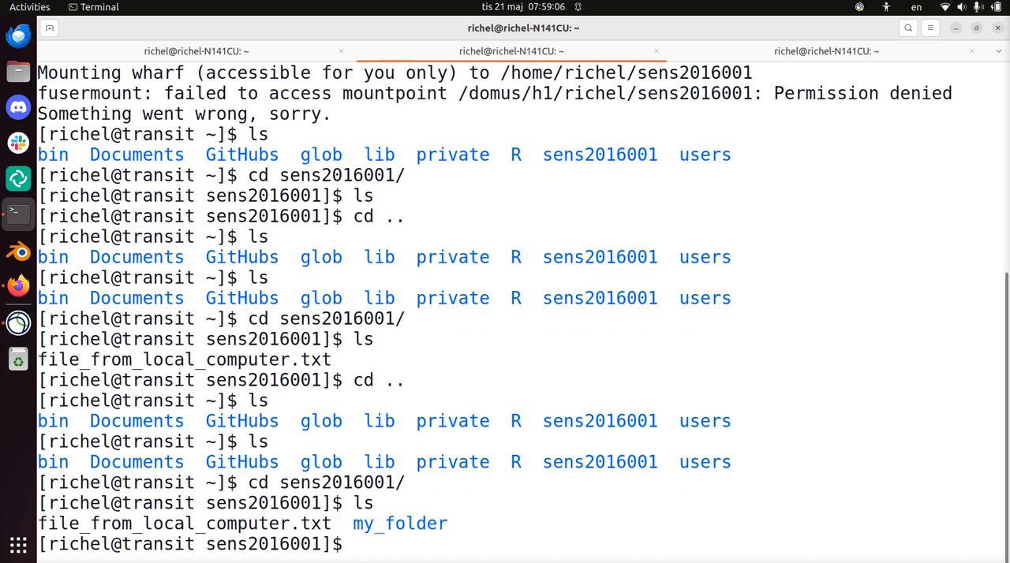
type("cd my_folder/")
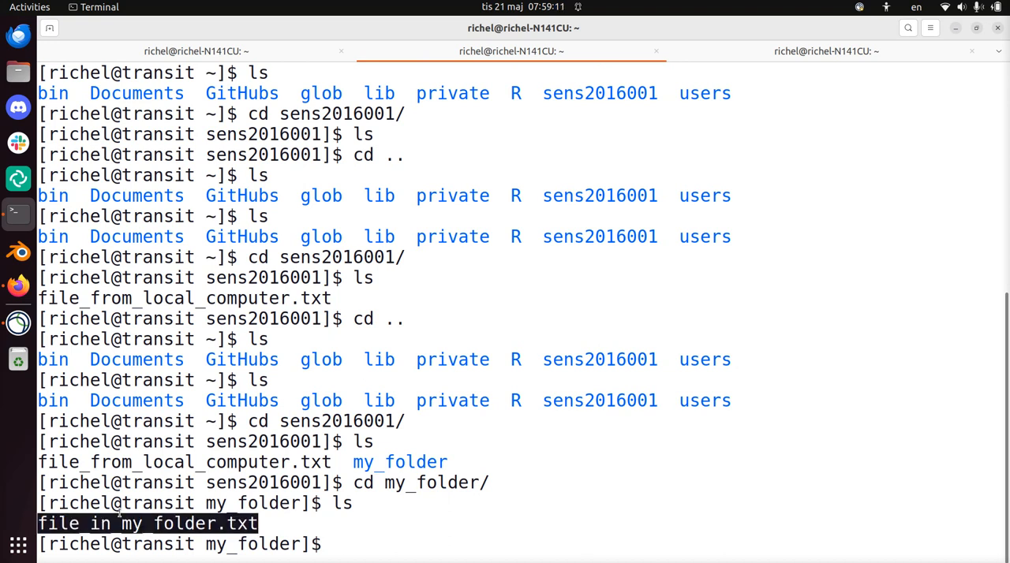
type("cat file_in_my_folder.txt")
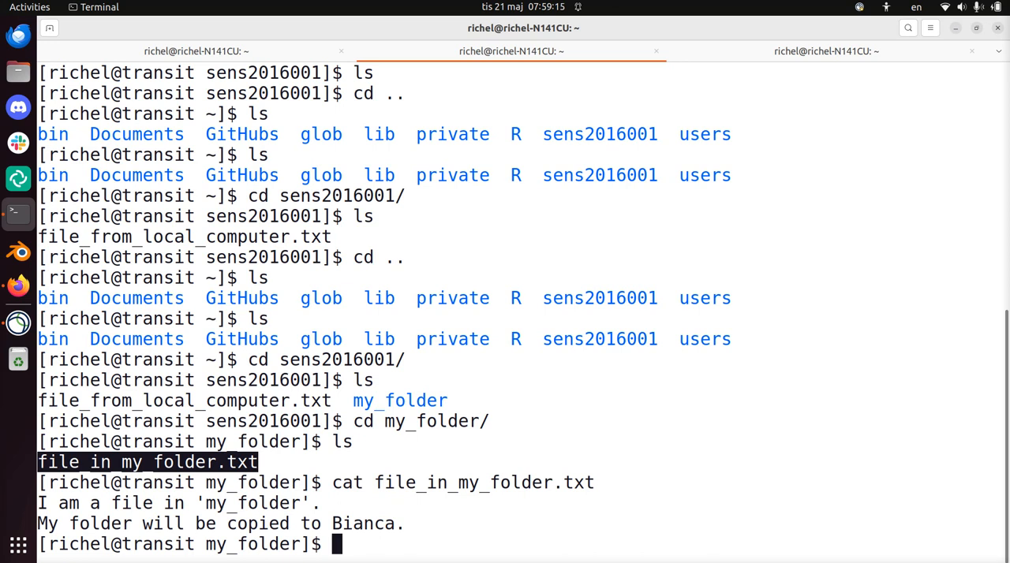
type("cd ..")
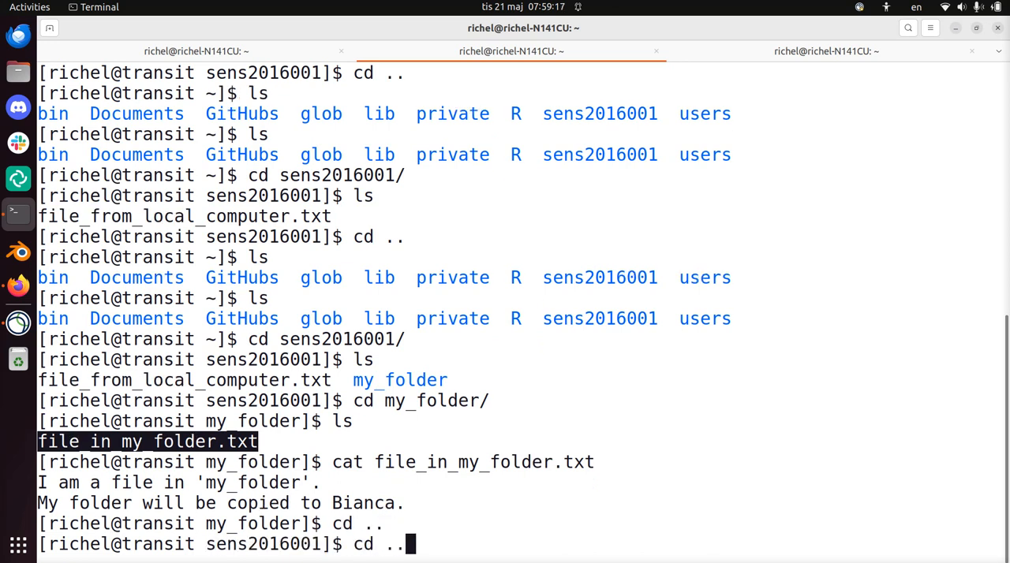
key("Return")
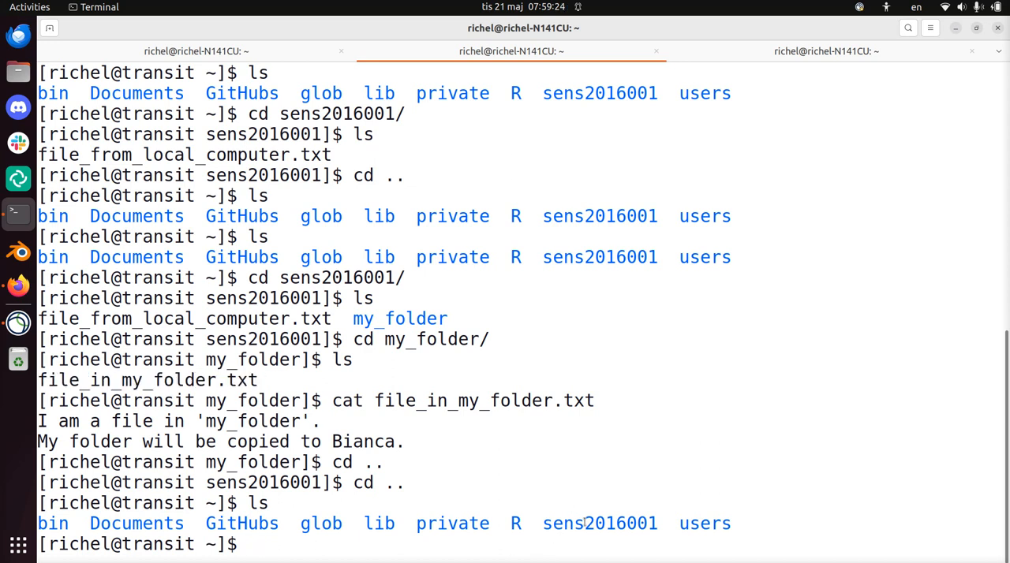
double_click(599, 524)
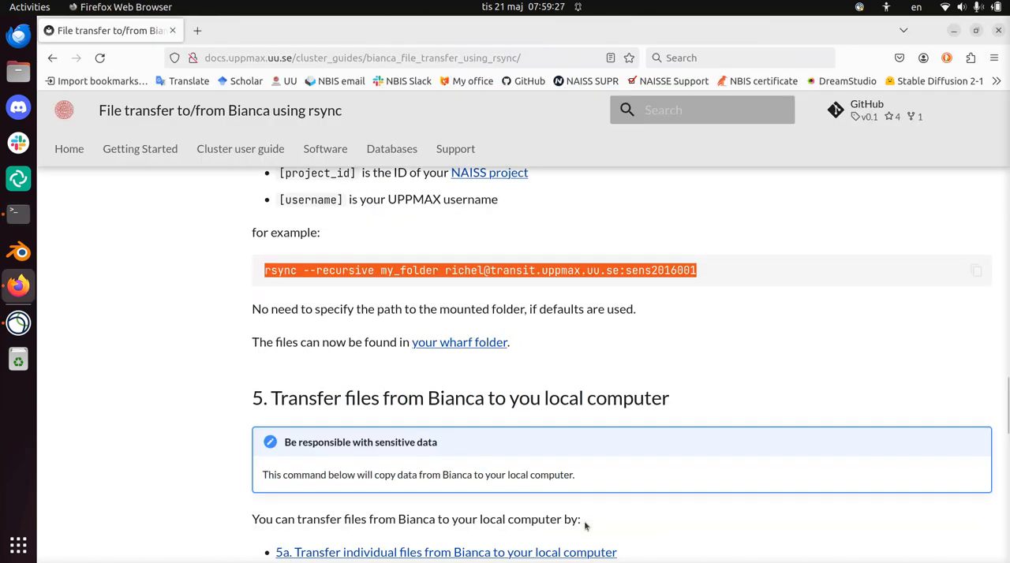
Reach section 5 on transferring from Bianca, noting its warning that data is copied to the local computer.
scroll("down", 3)
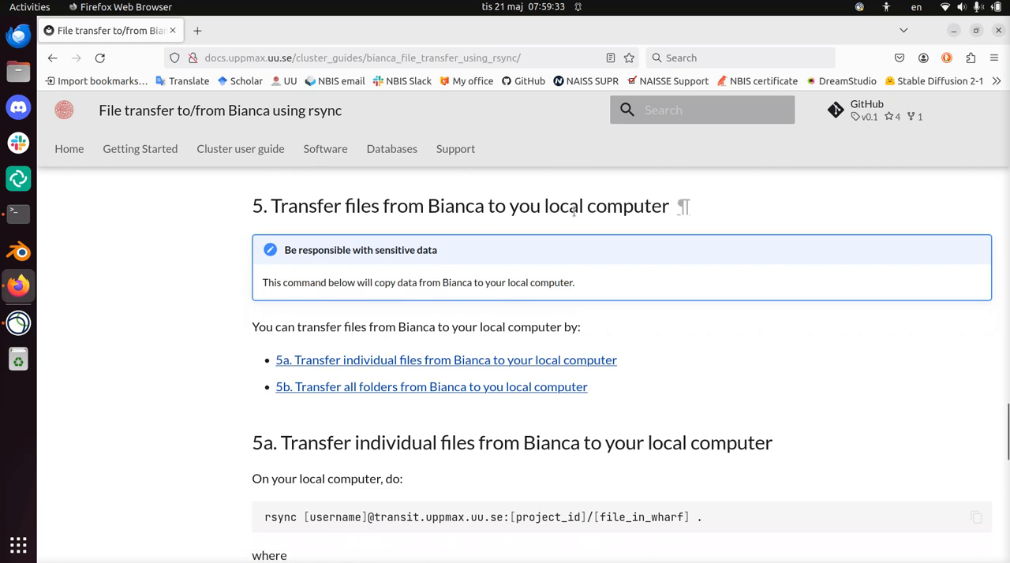
left_click_drag(454, 283, 574, 282)
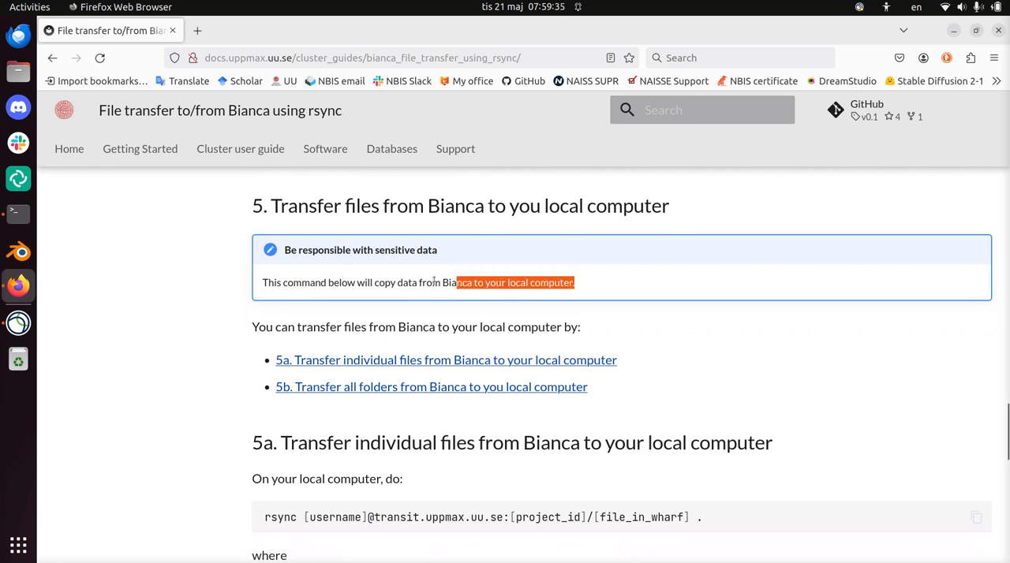
left_click_drag(456, 283, 262, 282)
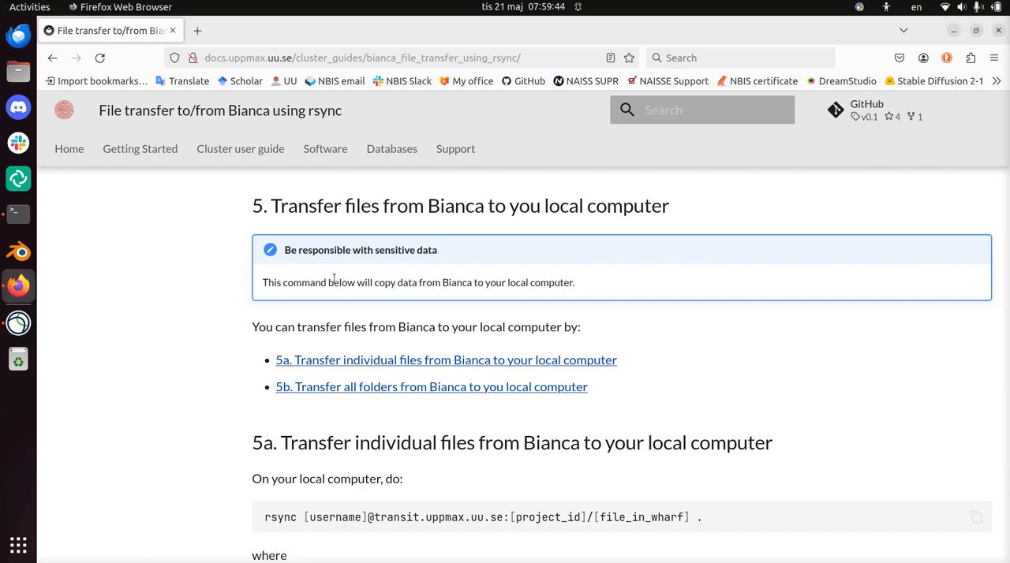
mouse_move(557, 286)
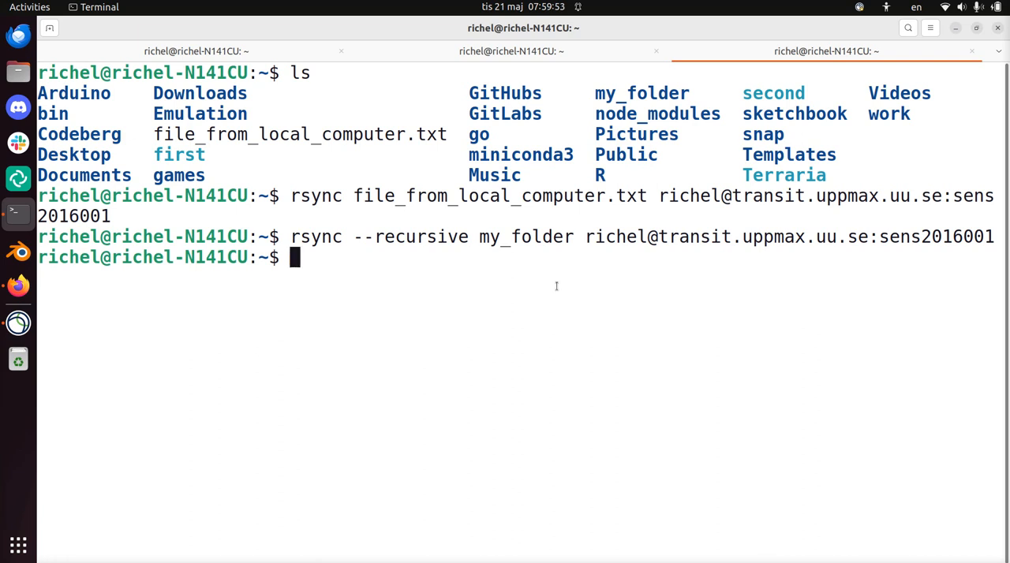
Remove the local file_from_local_computer.txt and my_folder, list the home folder, then move to the transit session.
double_click(300, 134)
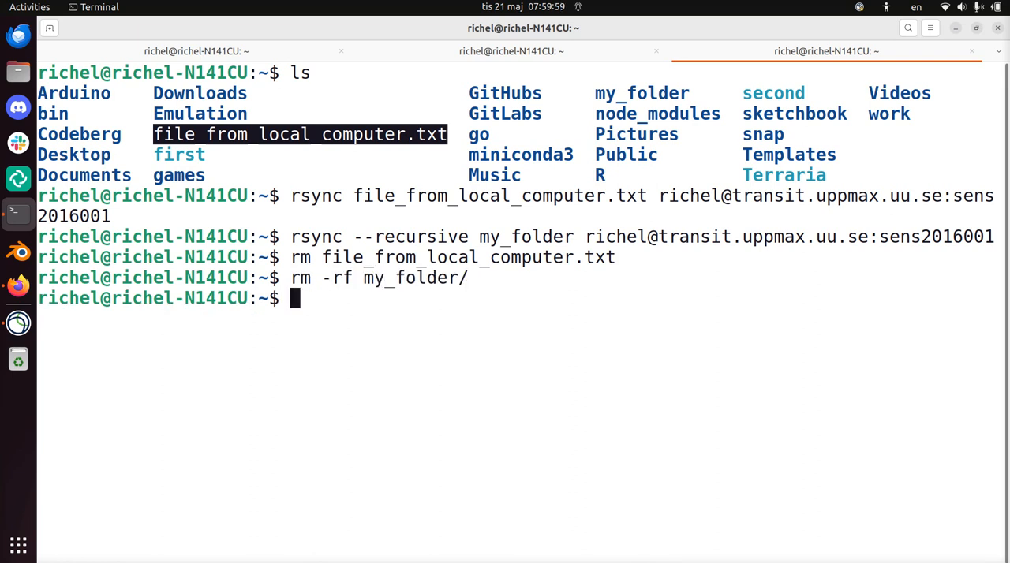
type("ls")
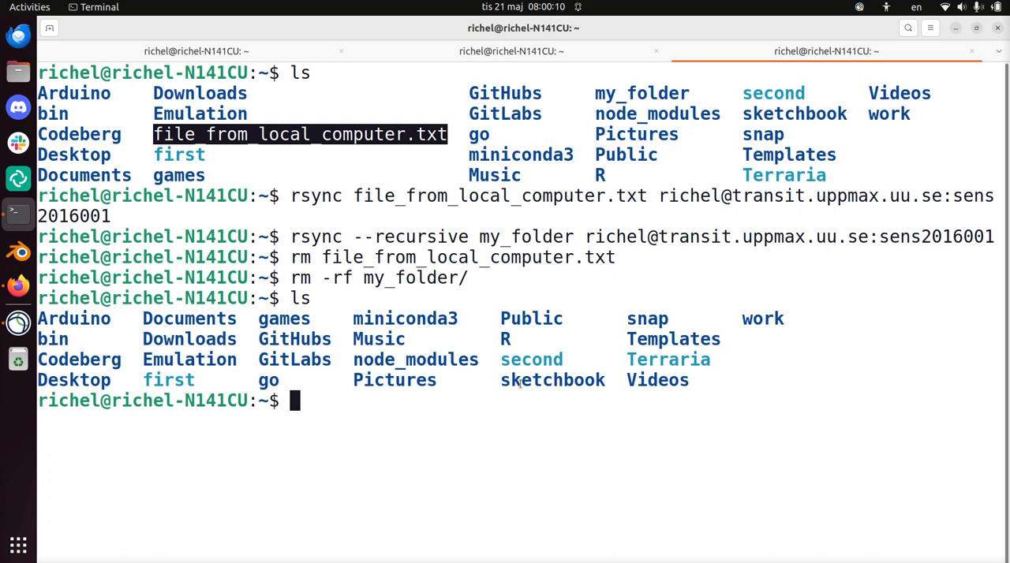
left_click(511, 50)
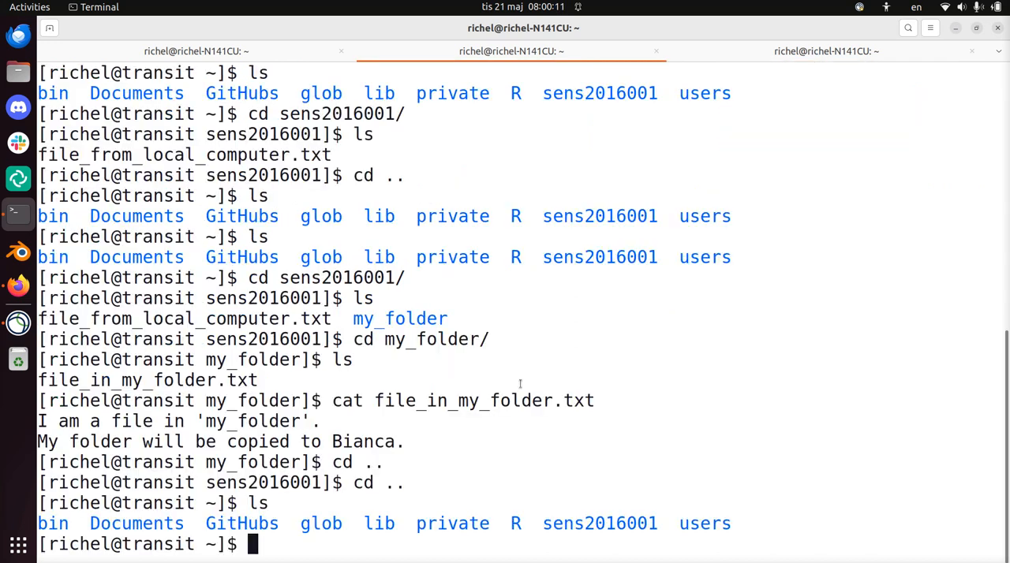
left_click(826, 50)
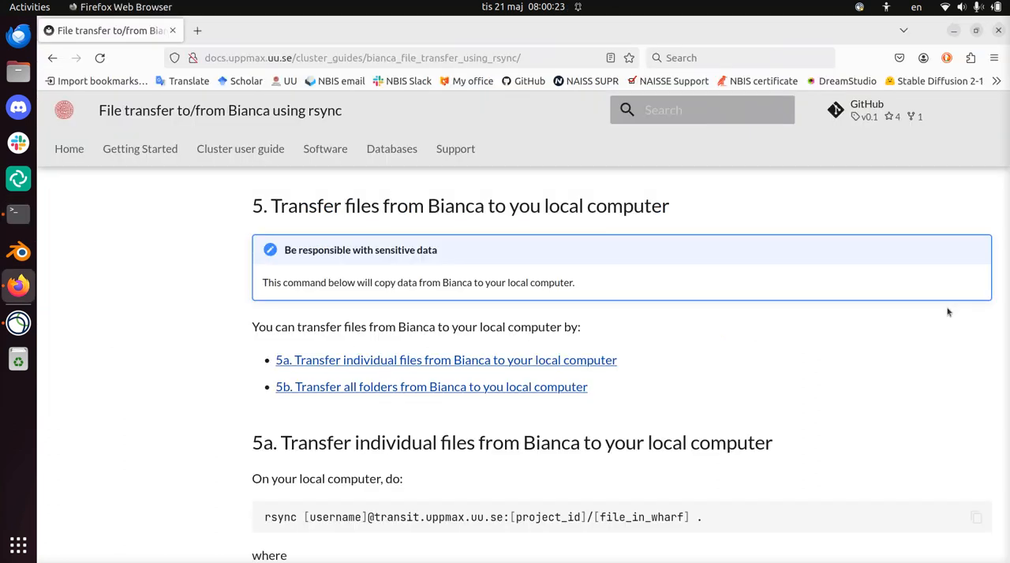
Show the guide's '5a. Transfer individual files from Bianca' rsync syntax and select its example command.
scroll("down", 3)
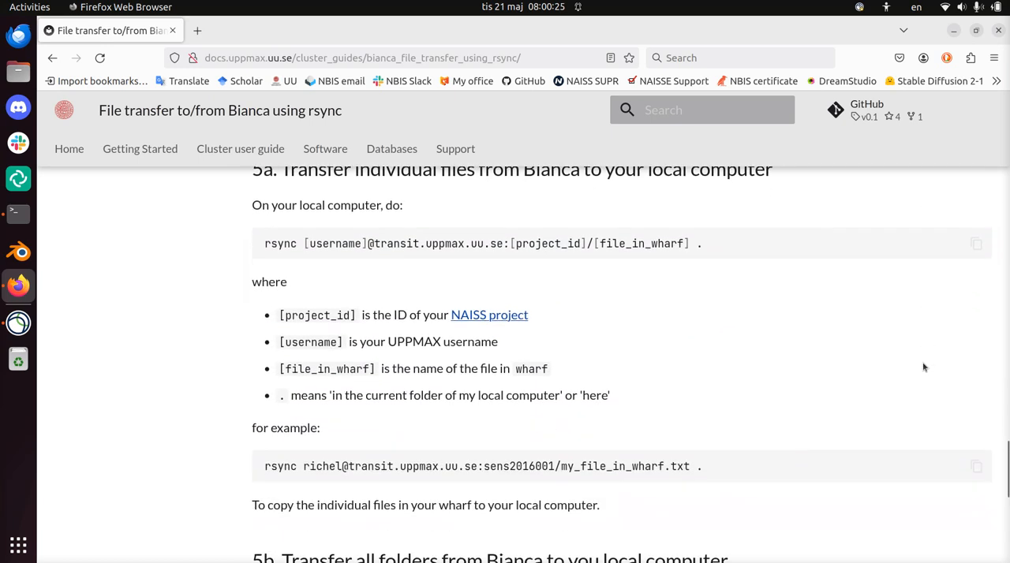
scroll("up", 3)
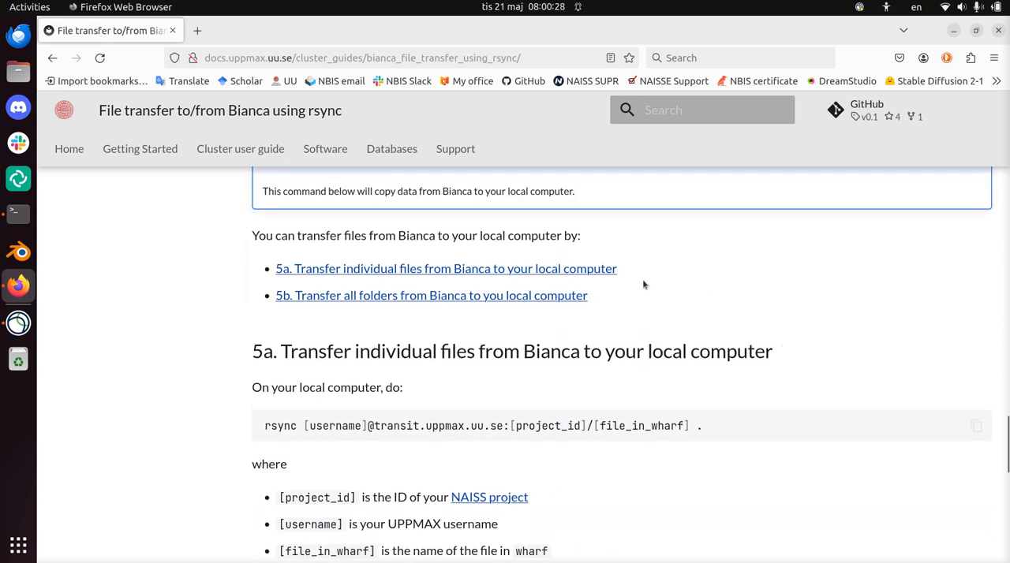
left_click(446, 268)
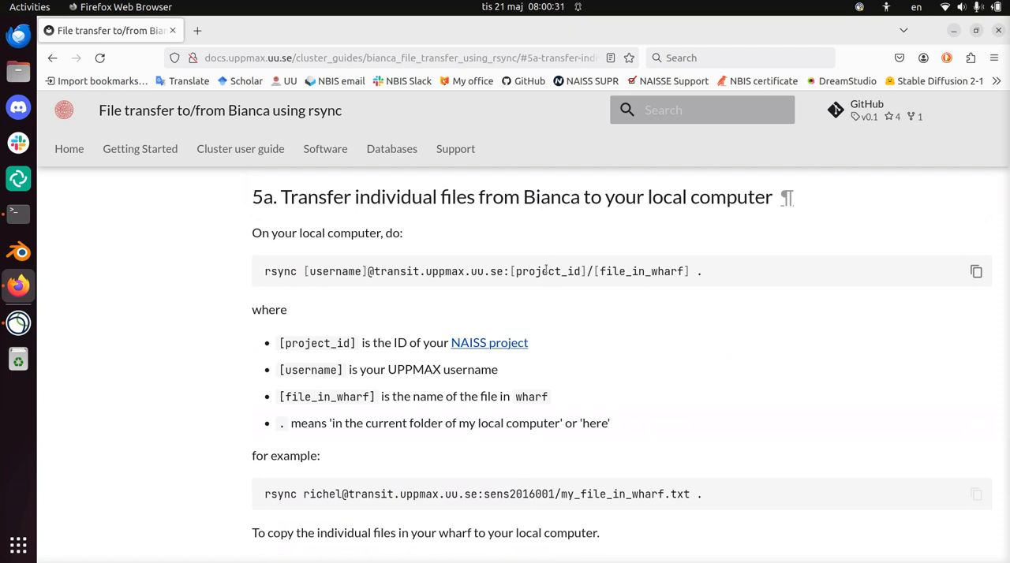
scroll("down", 3)
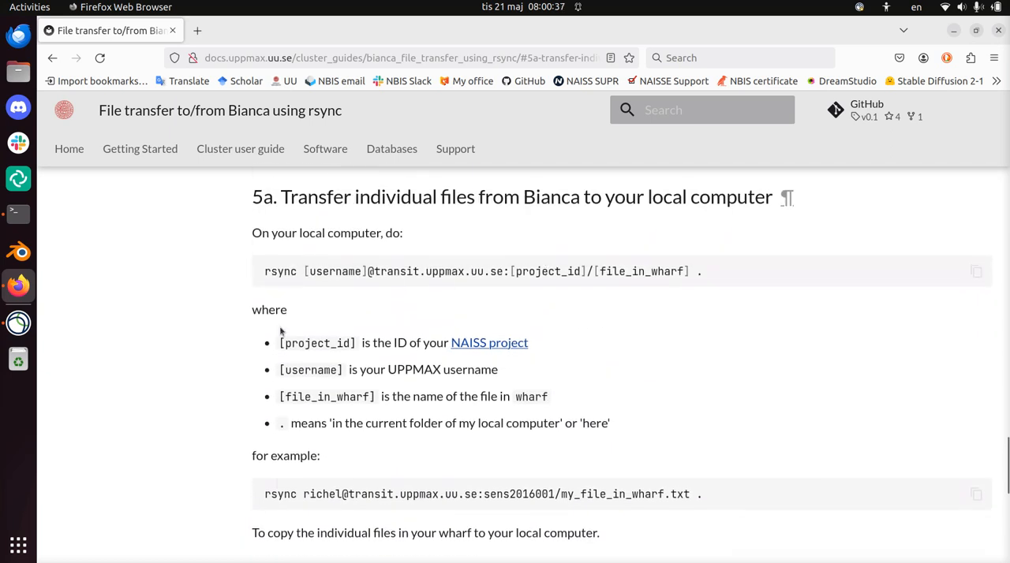
left_click_drag(265, 494, 650, 494)
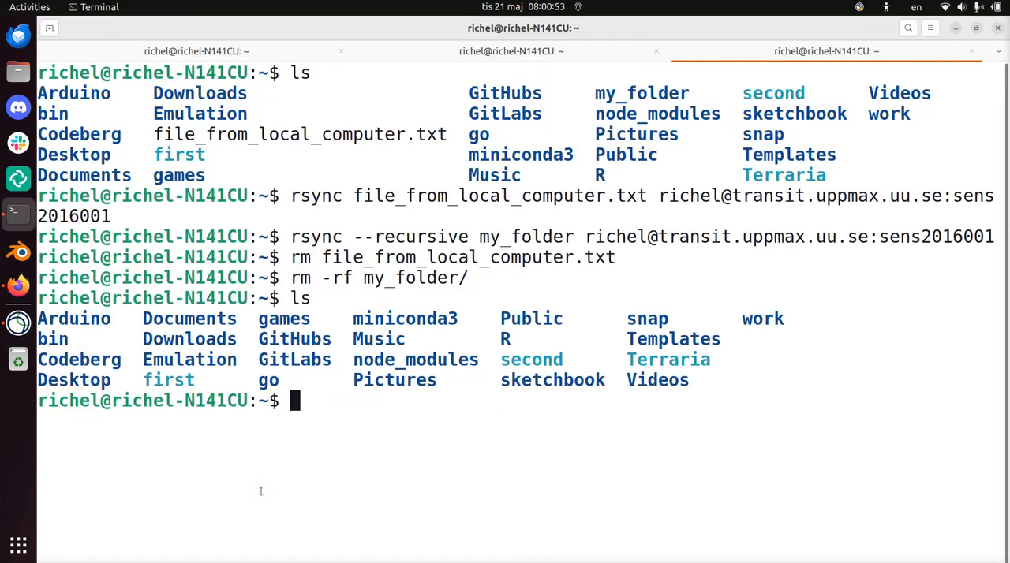
List the sens2016001 wharf on transit and pick up the name file_from_local_computer.txt.
type("rsync richel@transit.uppmax.uu.se:sens2016001/my_file_in_wharf.txt .")
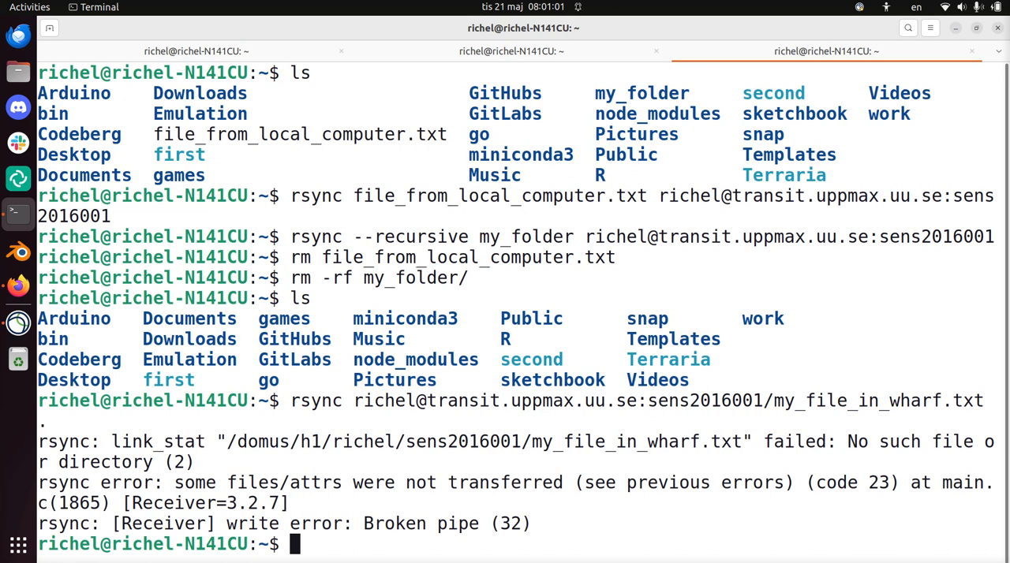
double_click(852, 400)
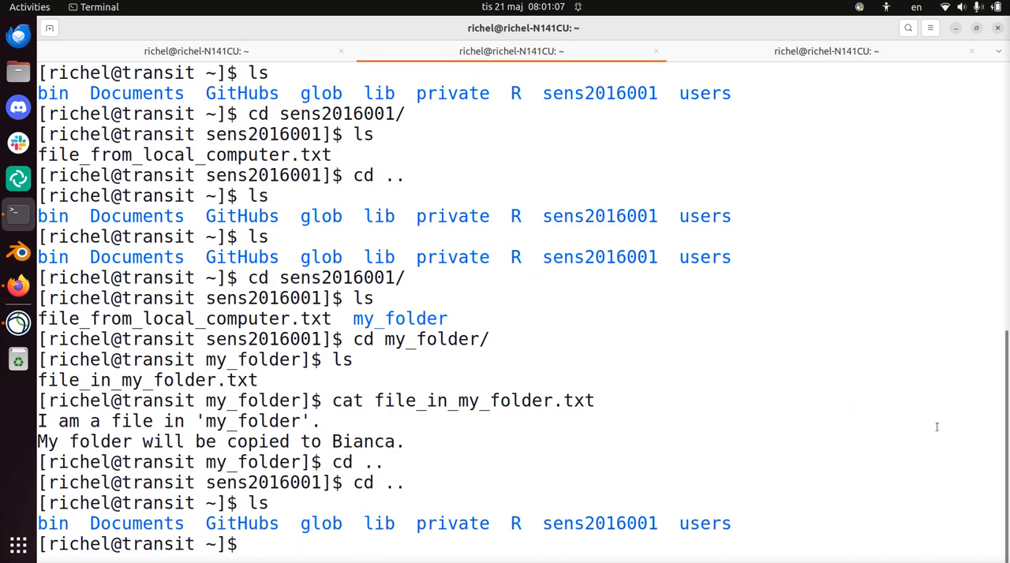
type("ls")
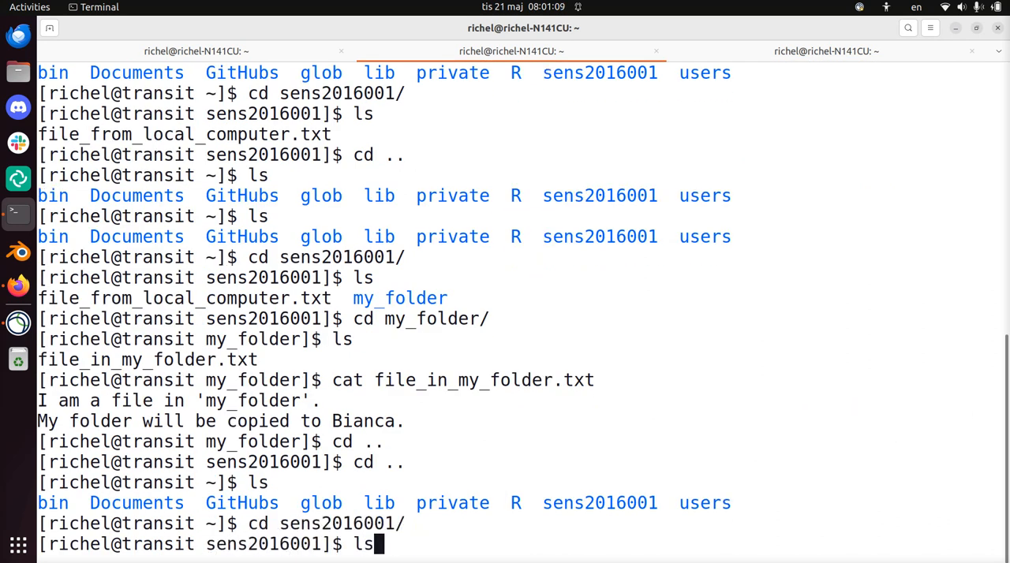
key("Return")
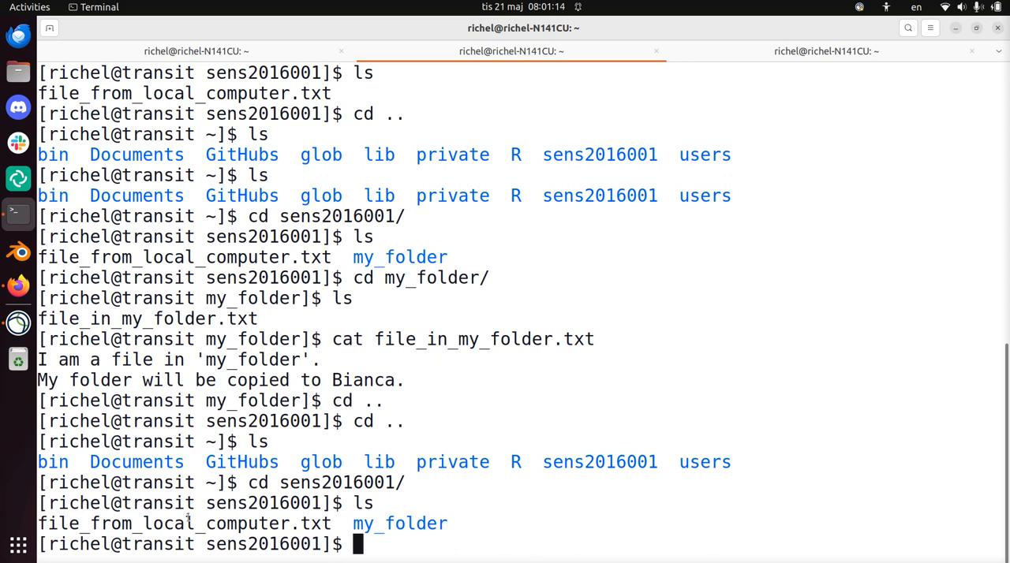
double_click(185, 524)
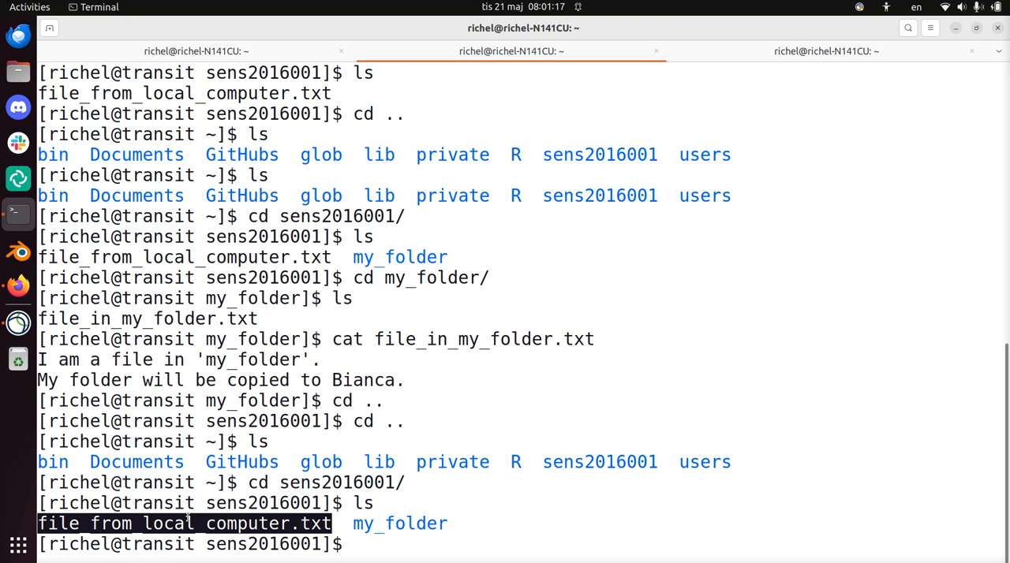
left_click(827, 51)
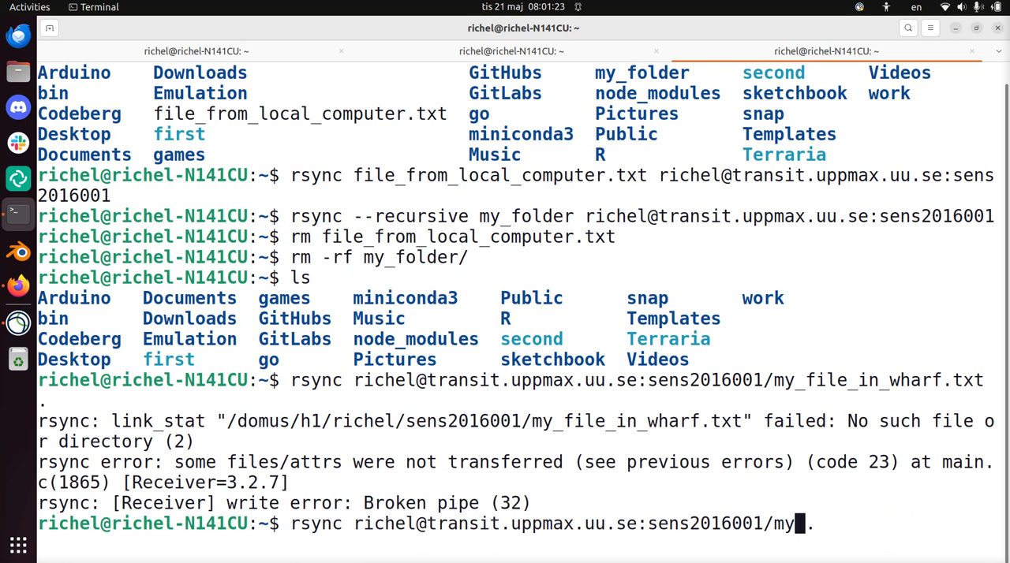
type("file_from_local_computer.txt .")
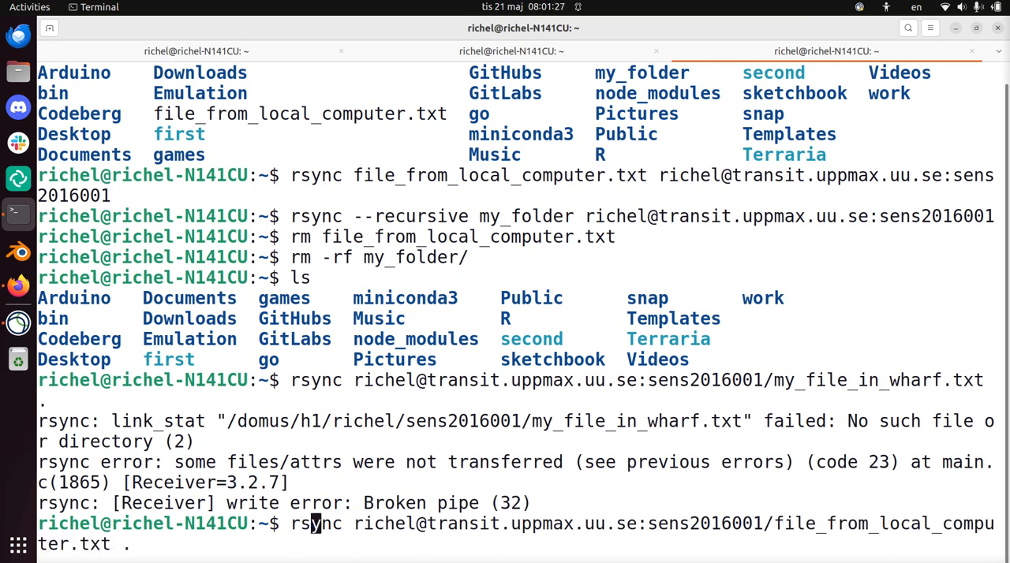
mouse_move(670, 524)
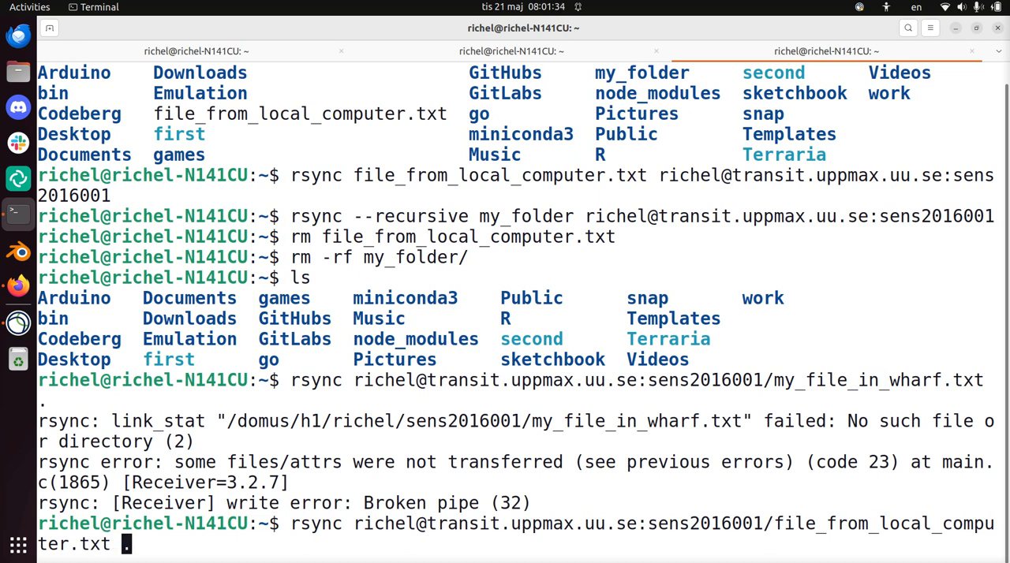
key("Return")
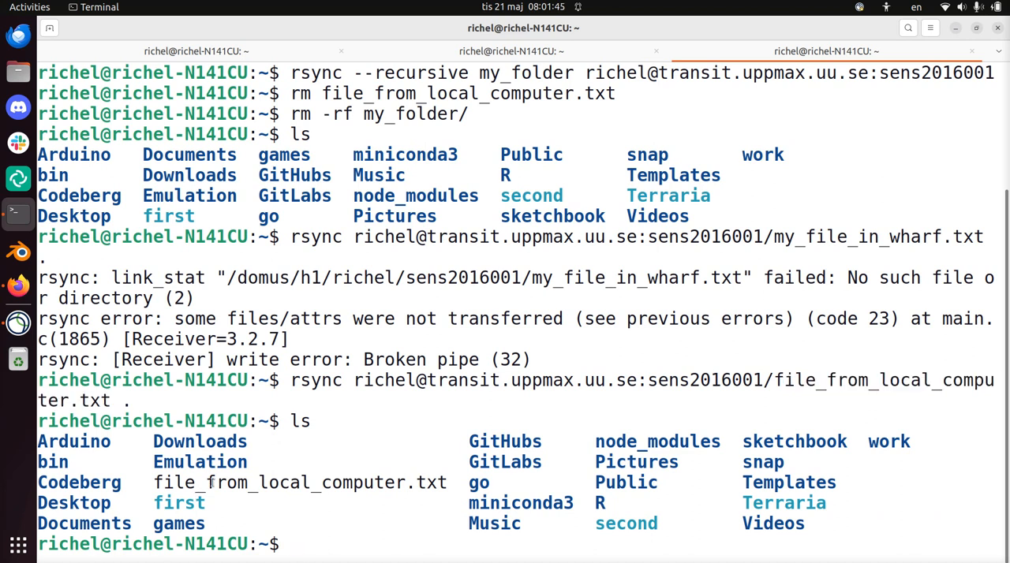
double_click(299, 483)
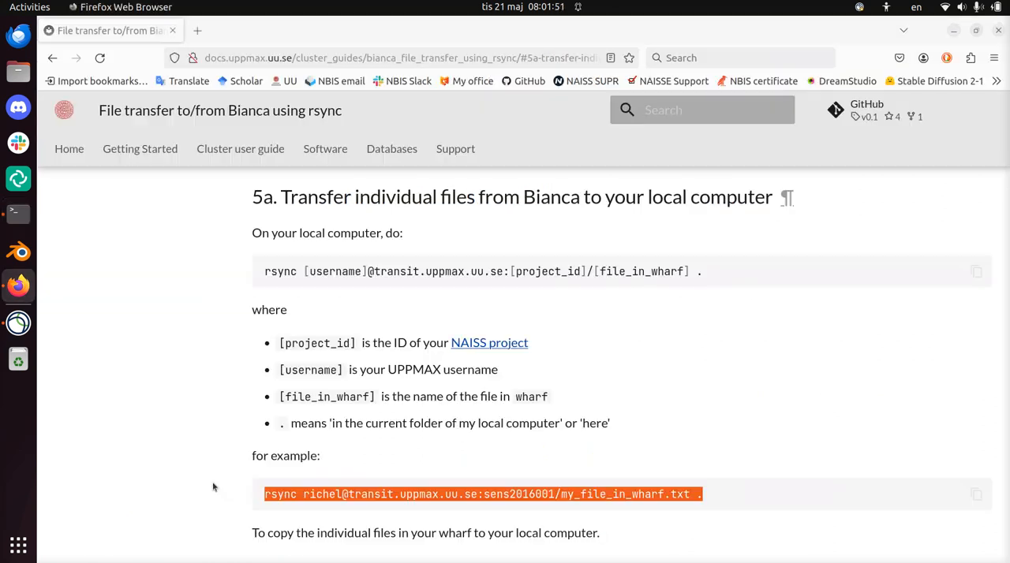
Scroll to '5b. Transfer all folders from Bianca' and select the example rsync --recursive command.
scroll("down", 3)
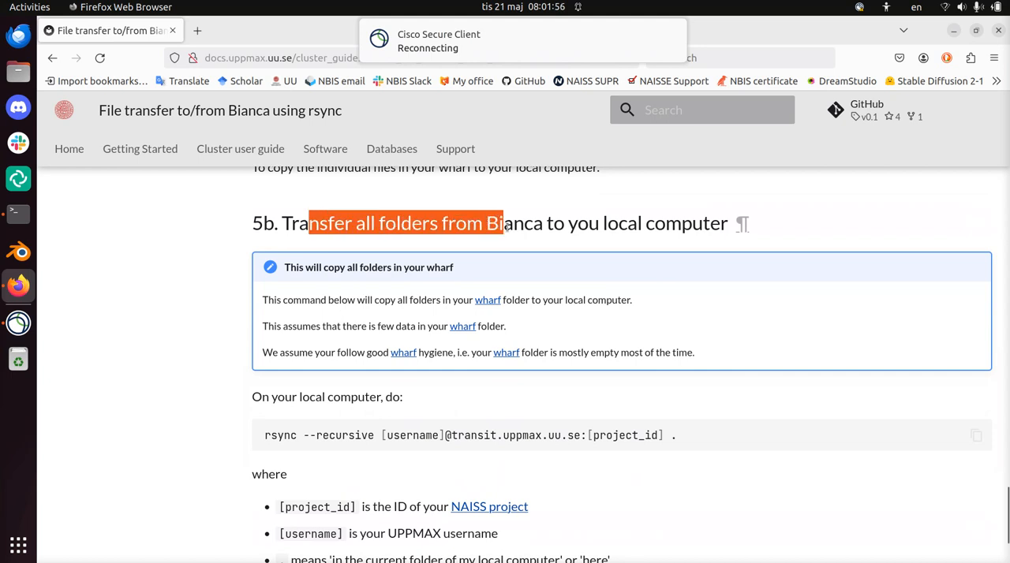
left_click(323, 225)
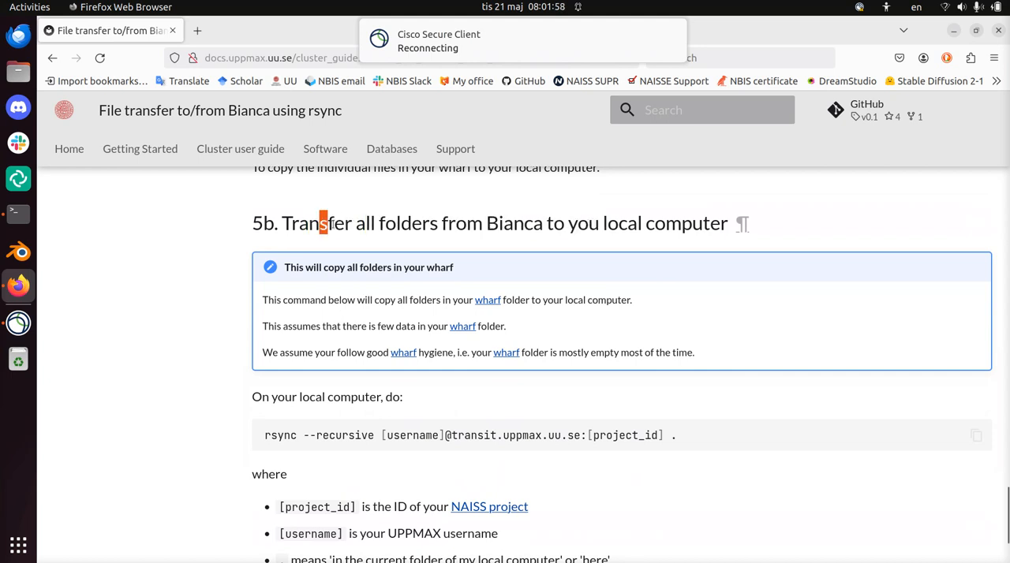
left_click_drag(319, 224, 718, 224)
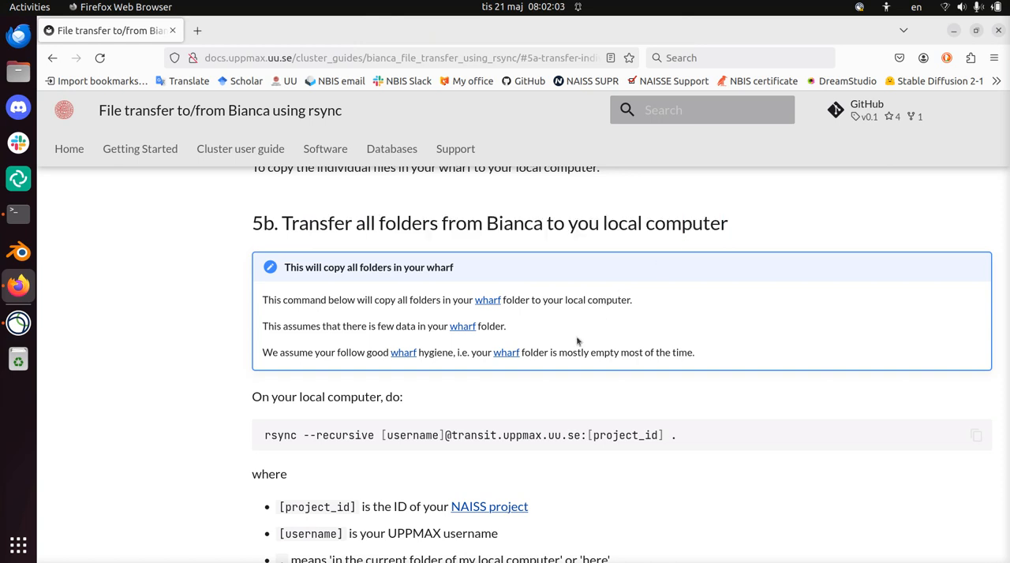
scroll("down", 3)
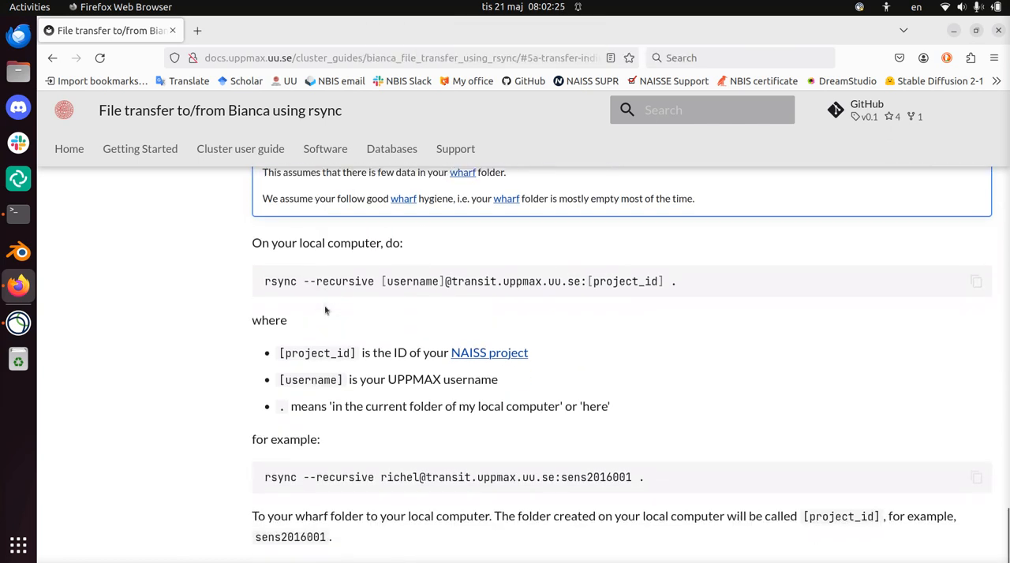
left_click_drag(265, 477, 574, 476)
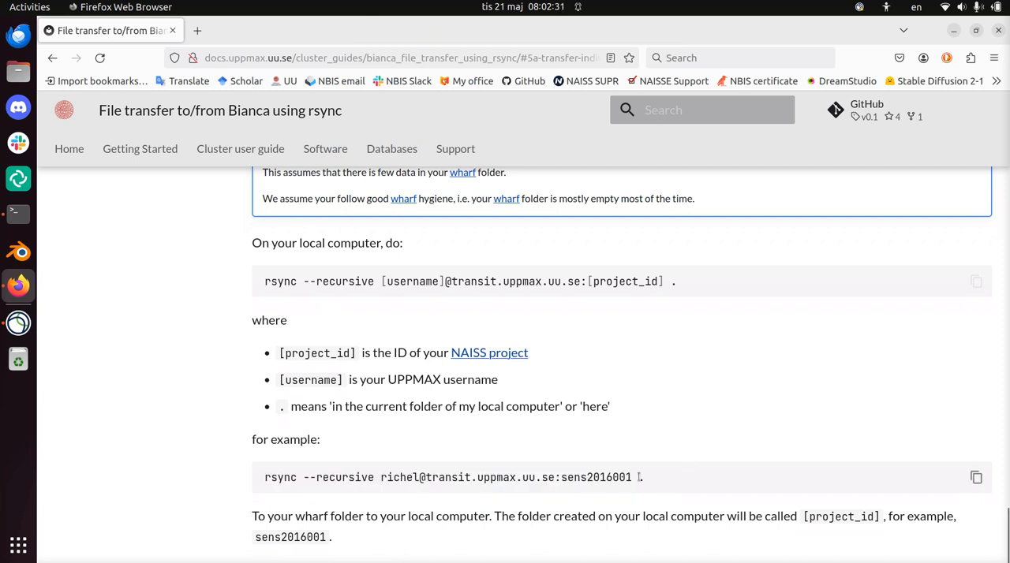
double_click(597, 477)
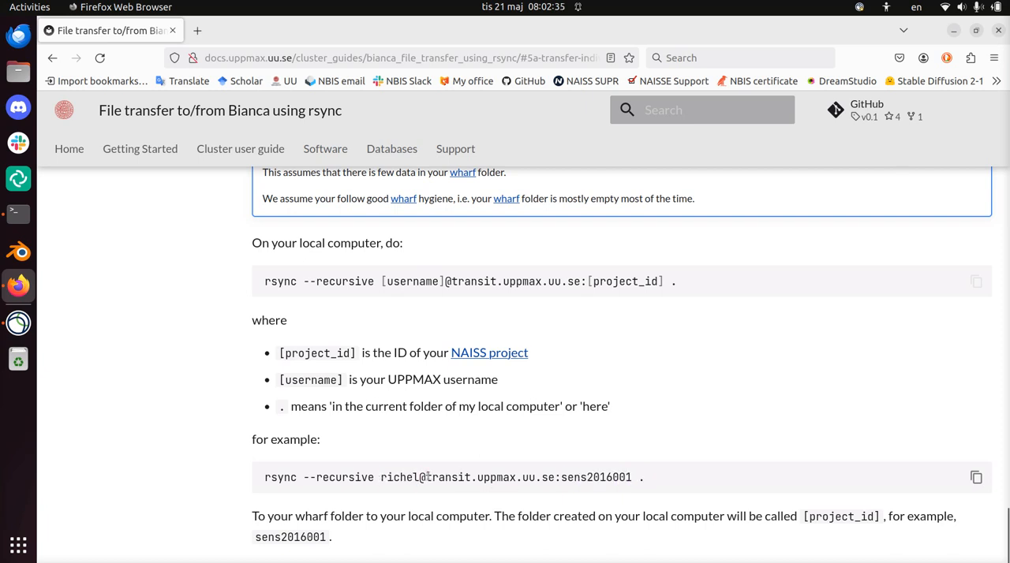
double_click(596, 477)
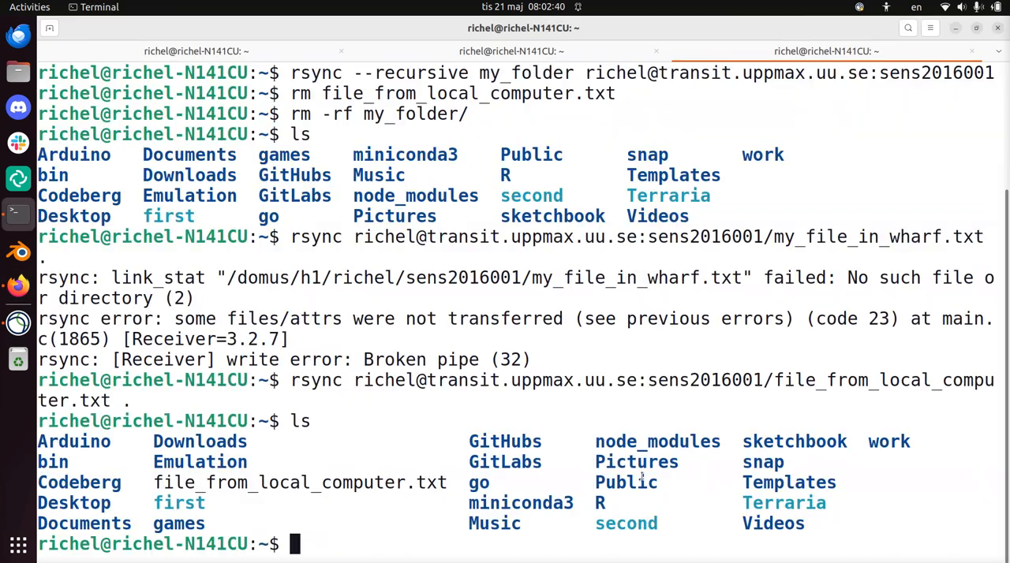
key("Up")
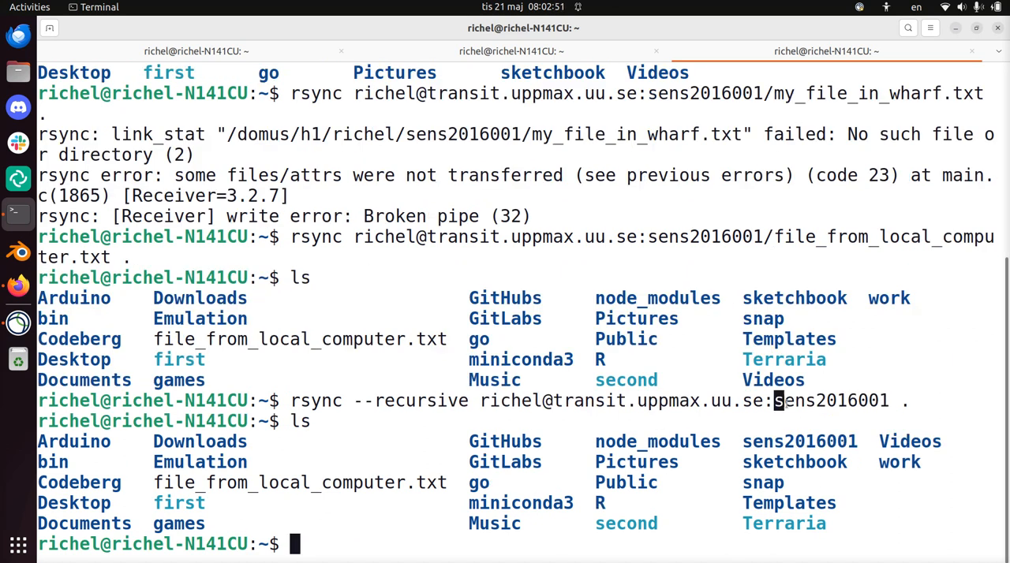
double_click(830, 401)
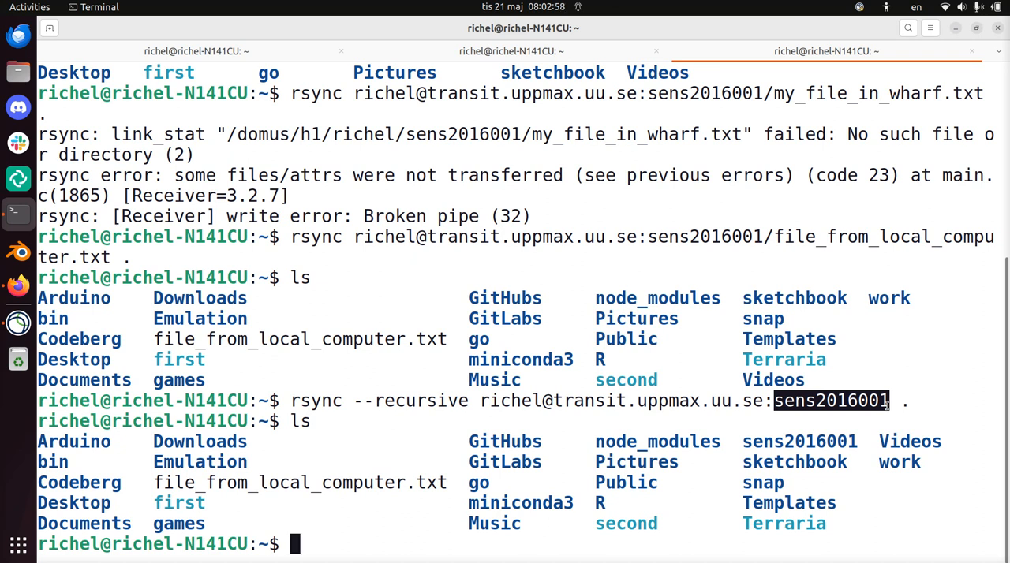
type("cd sens2016001")
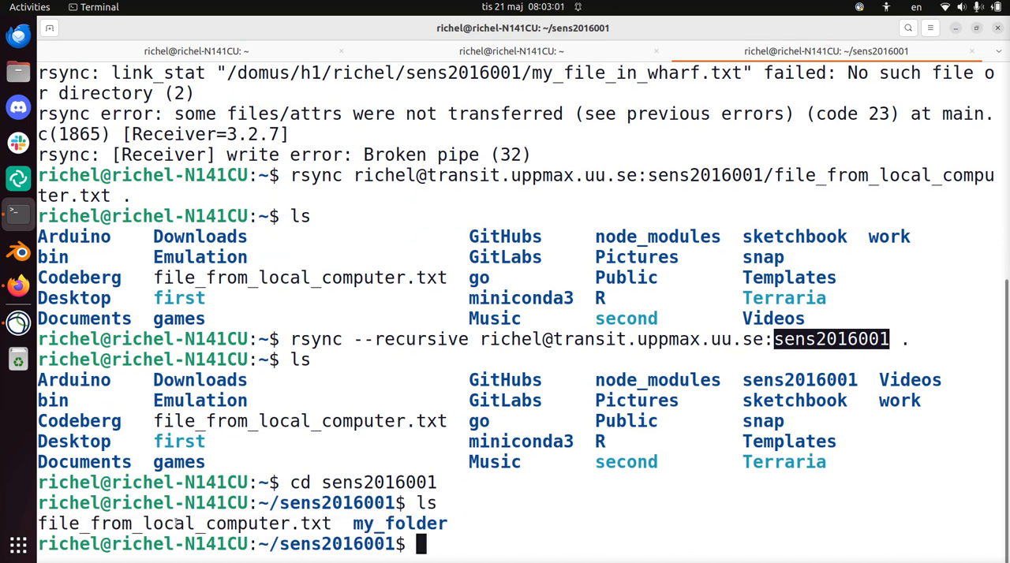
double_click(184, 524)
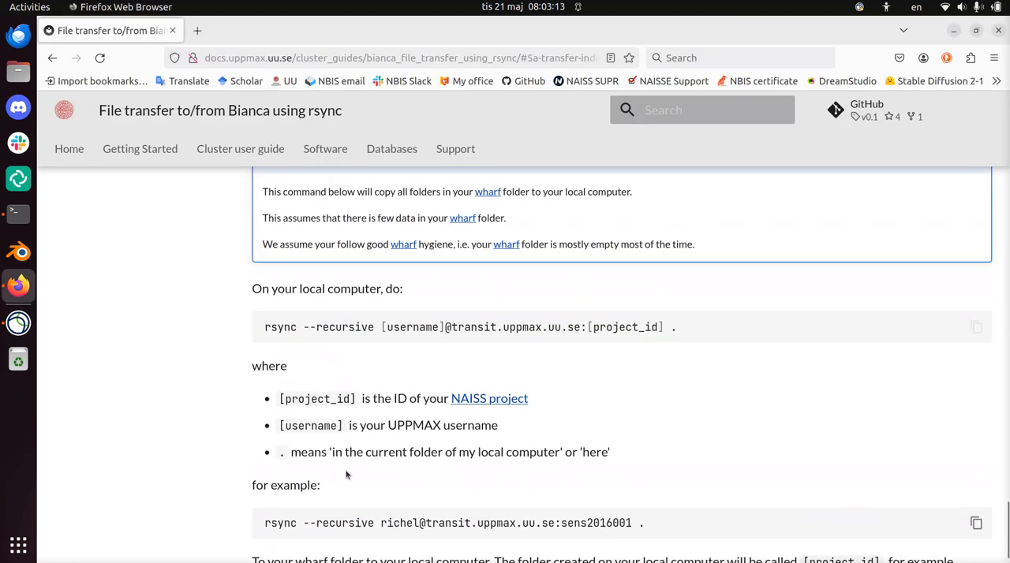
Scroll the rsync guide back to its top showing the five-step Bianca transfer diagram.
scroll("down", 3)
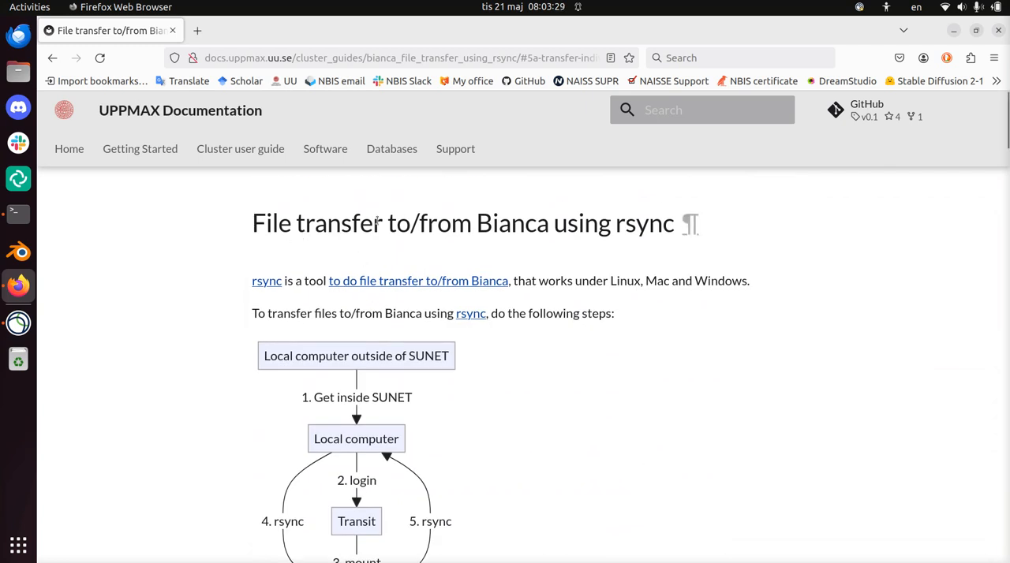
scroll("down", 3)
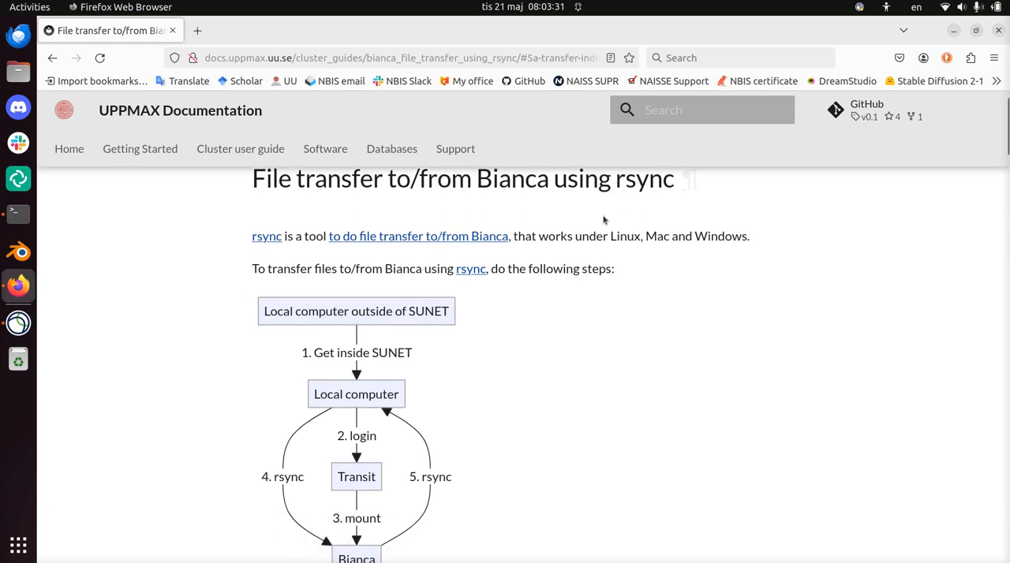
scroll("down", 3)
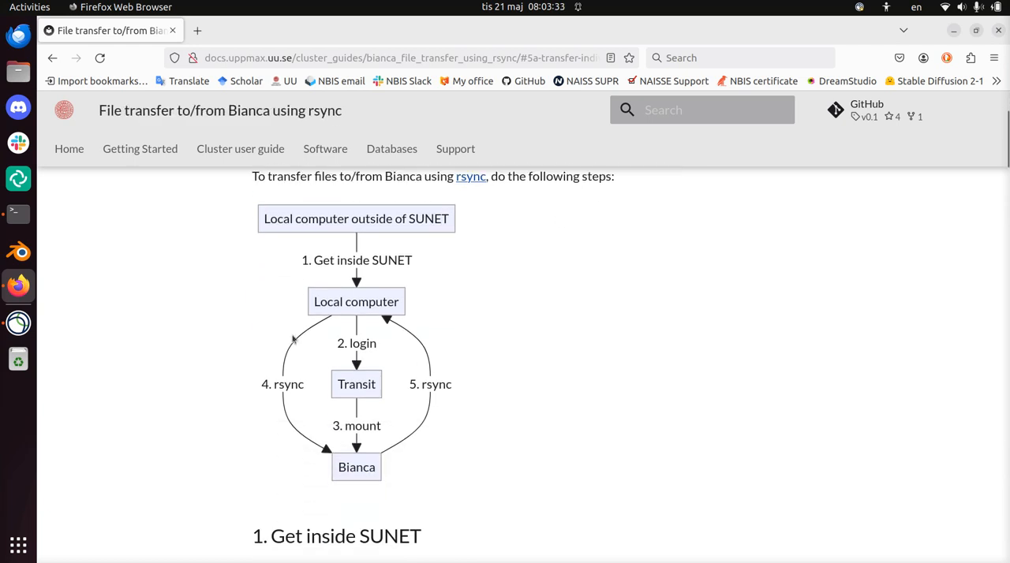
mouse_move(353, 302)
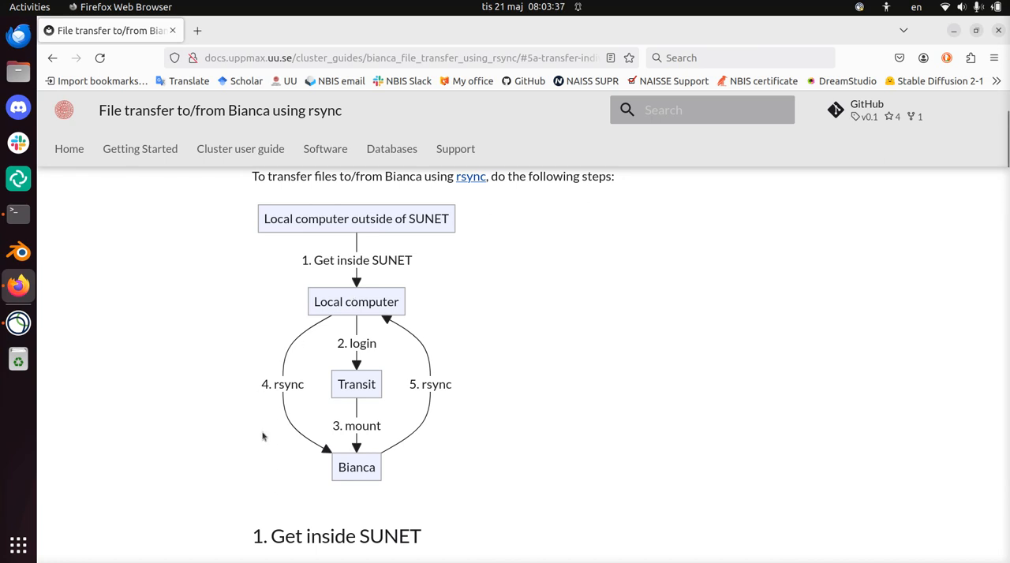
scroll("down", 3)
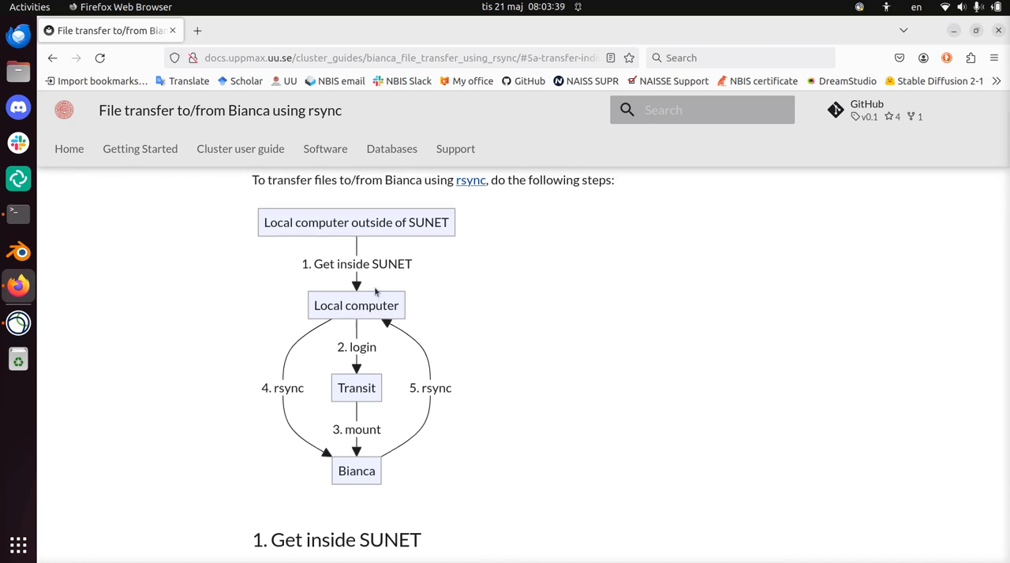